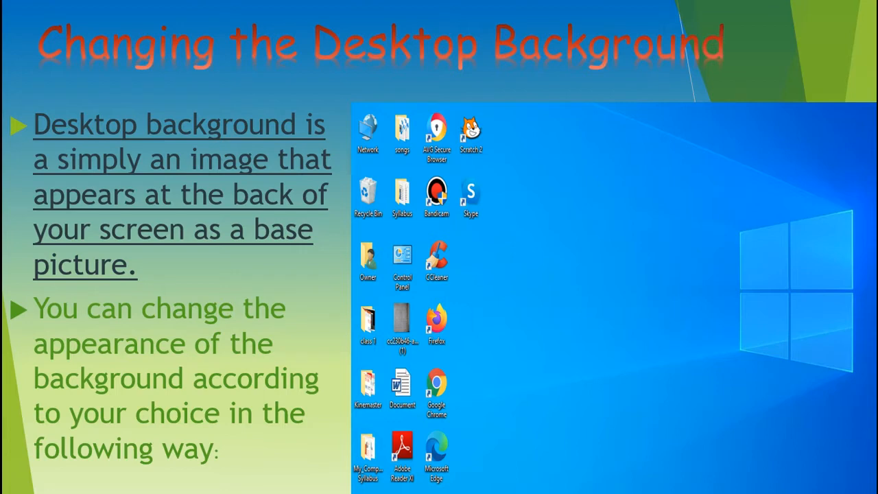
mouse_move(672, 265)
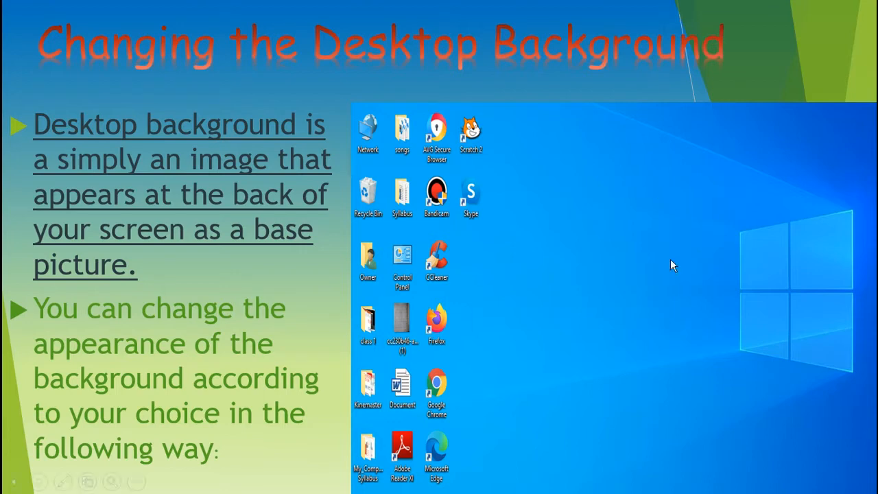
mouse_move(643, 227)
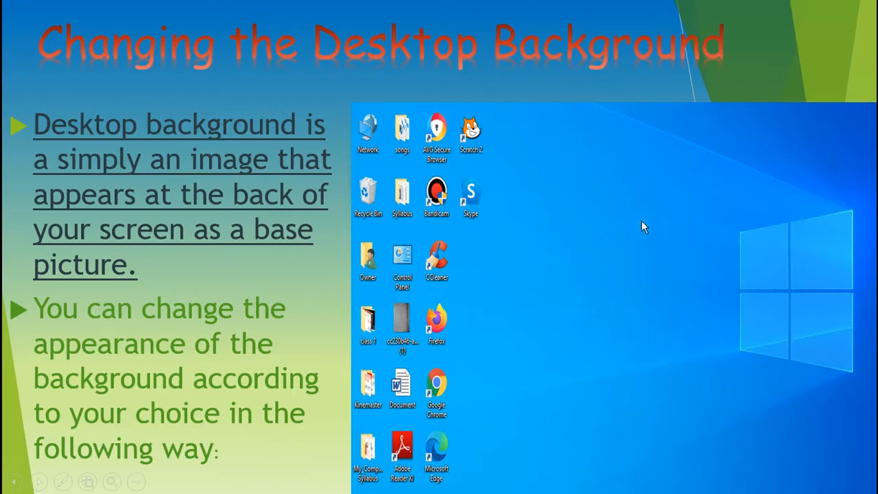
mouse_move(638, 249)
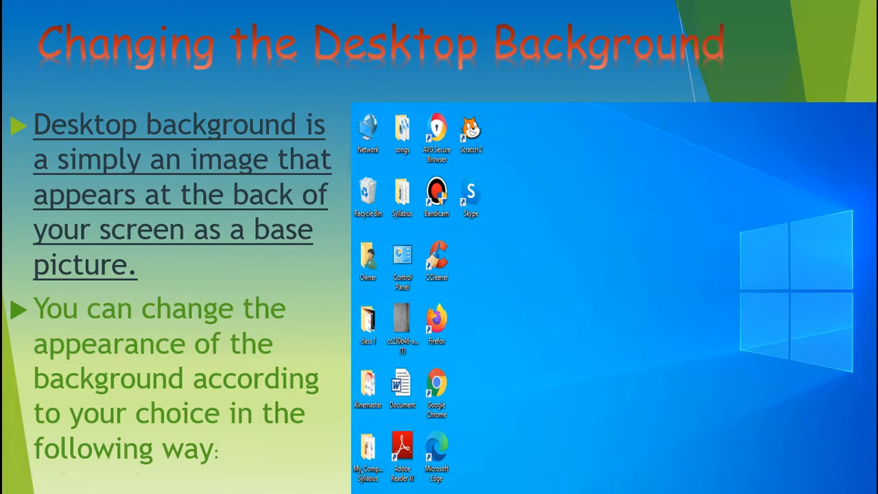
mouse_move(621, 165)
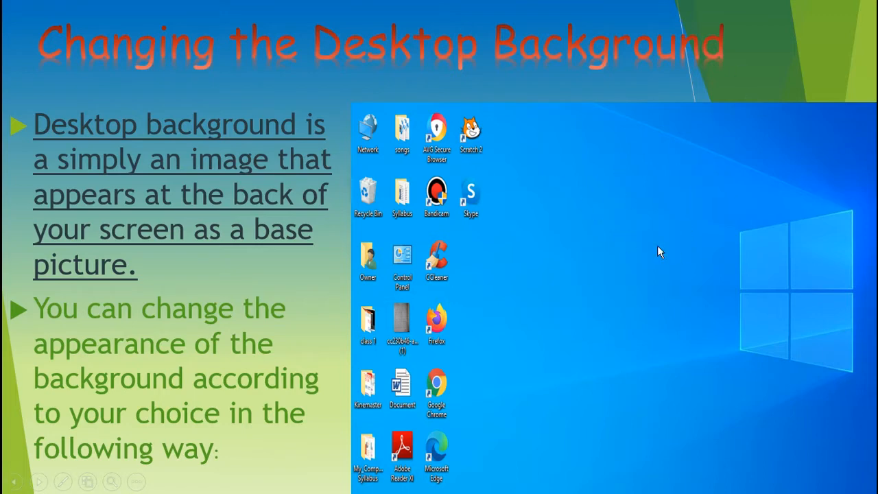
mouse_move(650, 285)
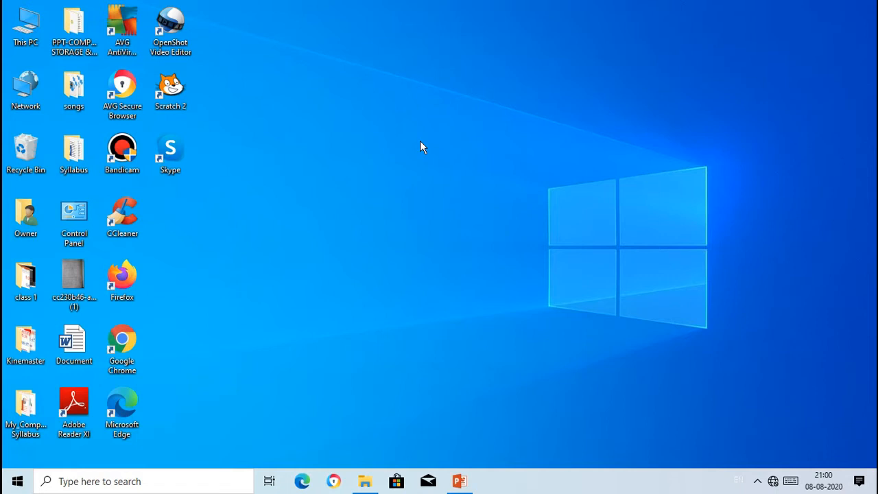
mouse_move(434, 143)
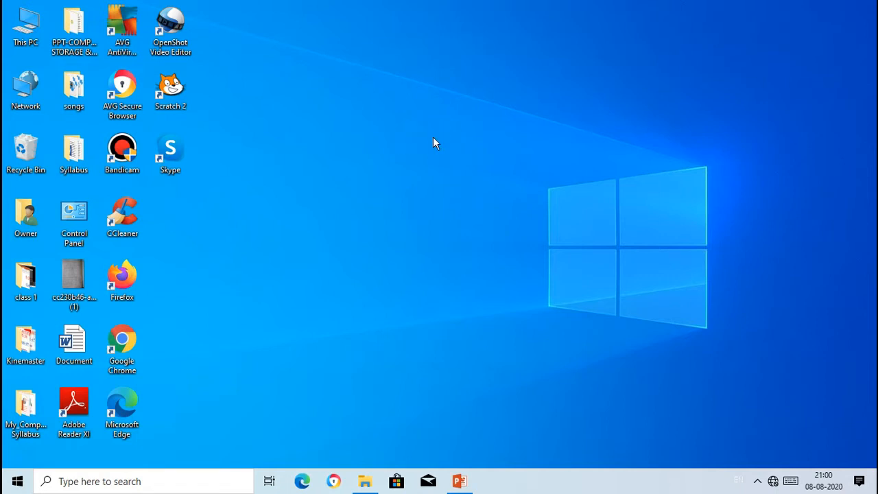
mouse_move(412, 146)
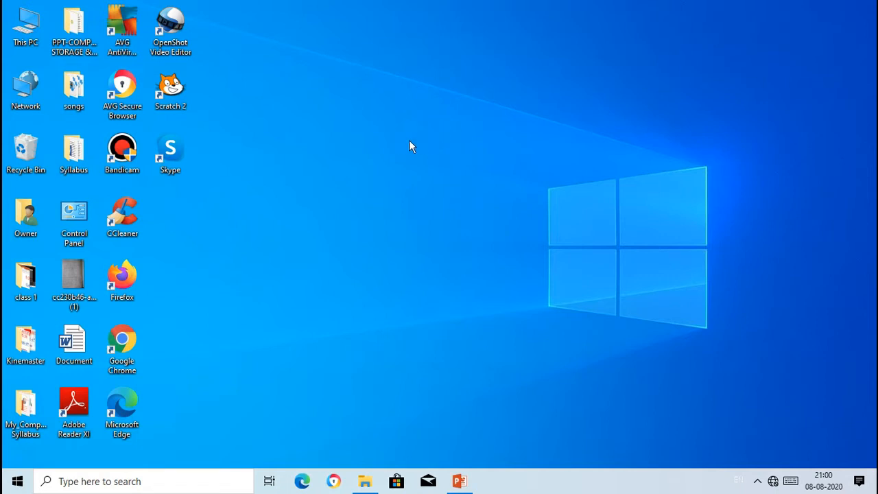
Step: Reach the Personalisation settings from the desktop's right-click menu
right_click(411, 145)
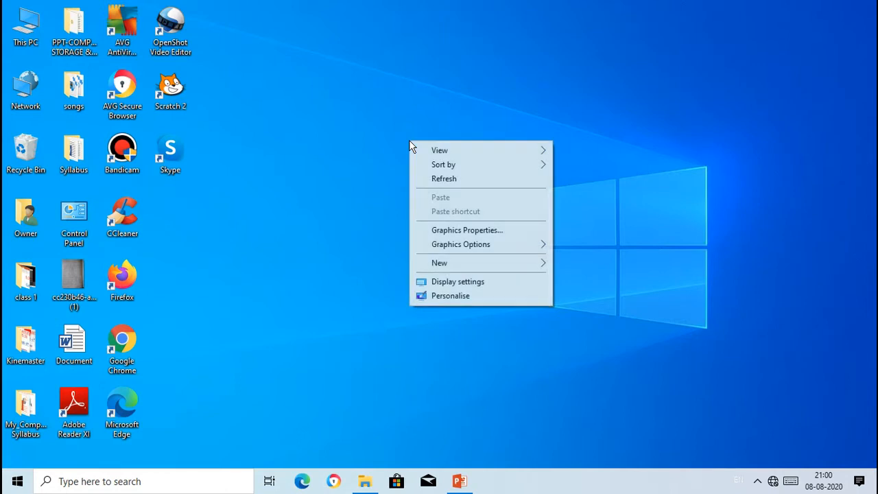
mouse_move(461, 160)
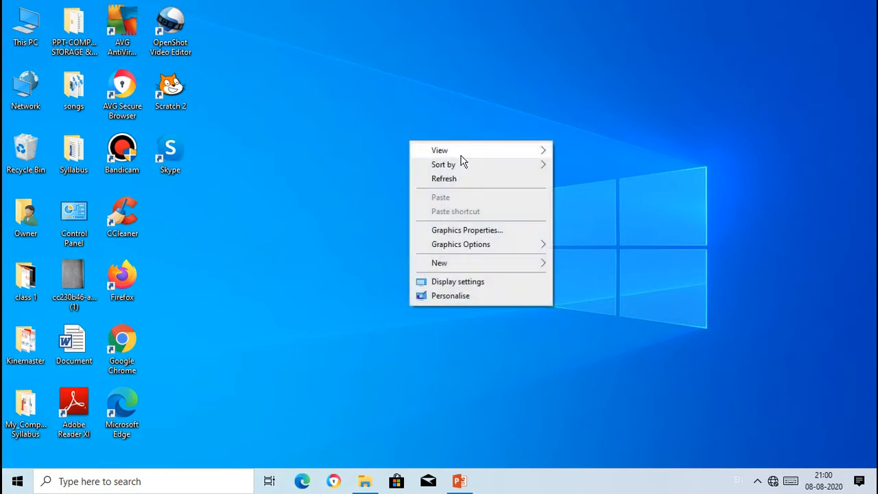
mouse_move(460, 168)
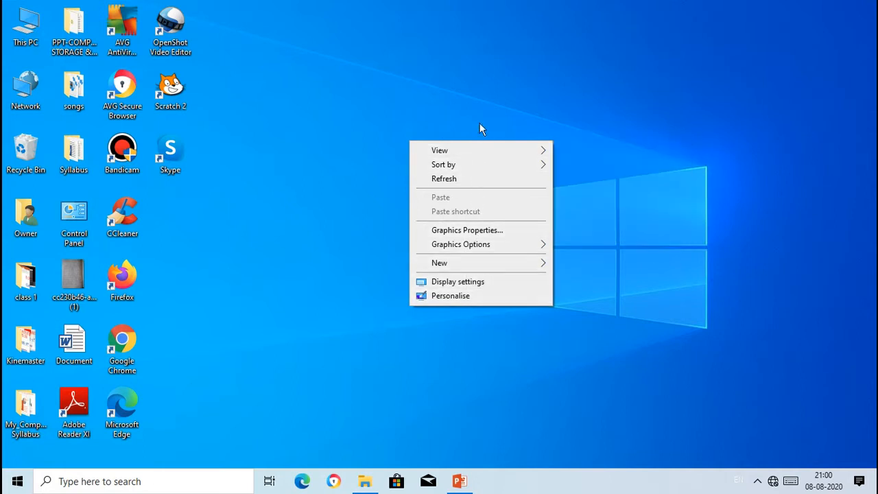
mouse_move(460, 302)
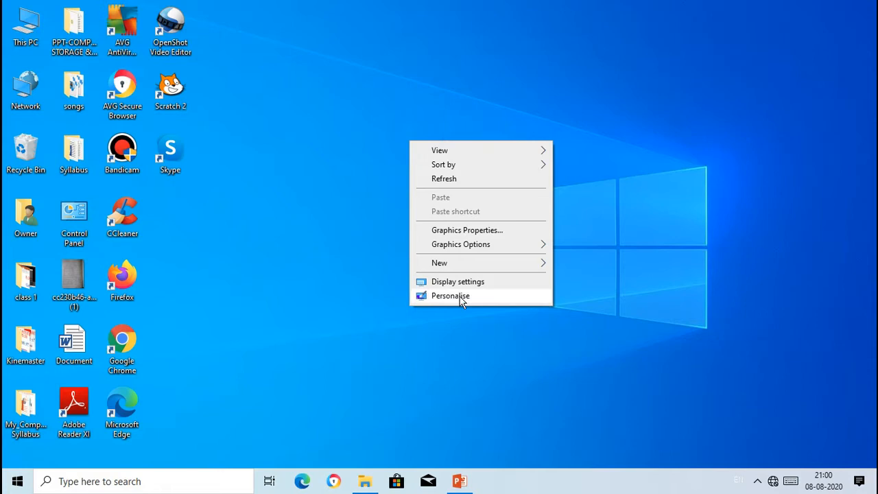
left_click(451, 296)
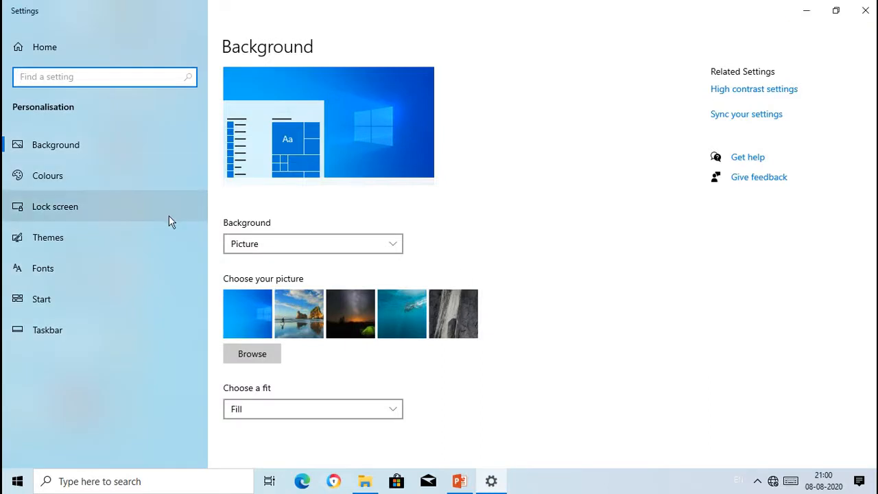
mouse_move(307, 143)
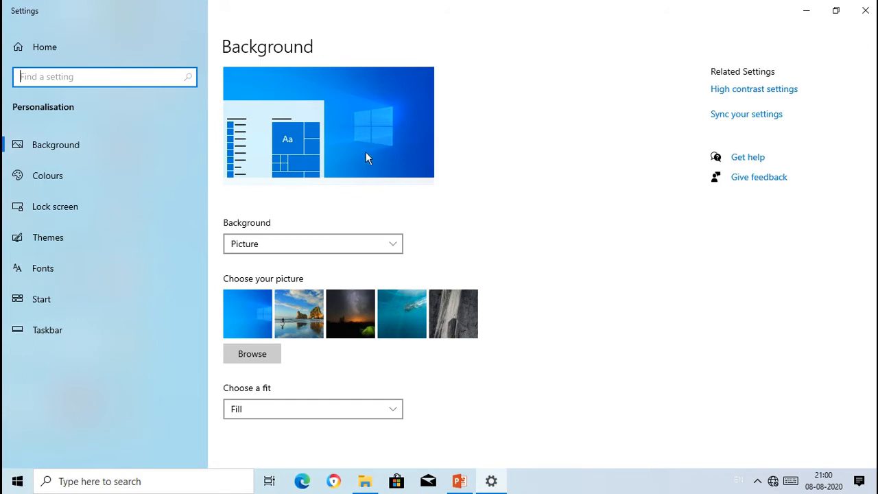
mouse_move(369, 113)
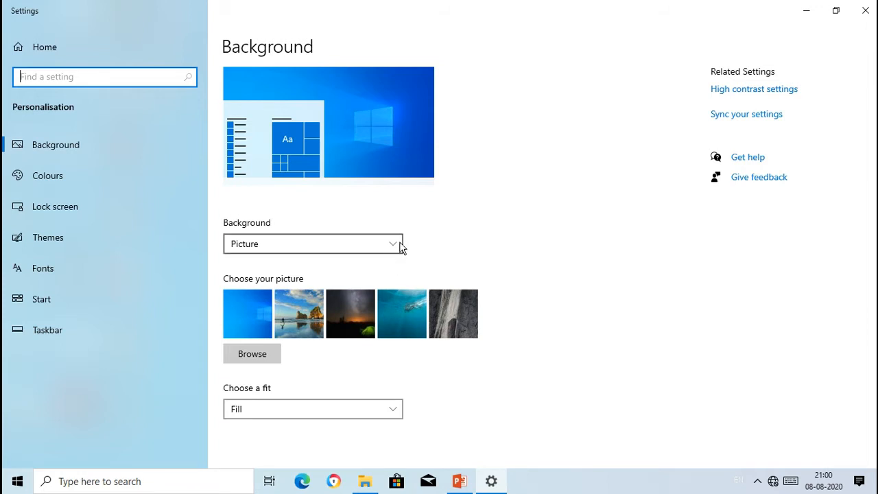
Step: Keep Picture as background type and choose the coastal rock-arch photo thumbnail
left_click(312, 244)
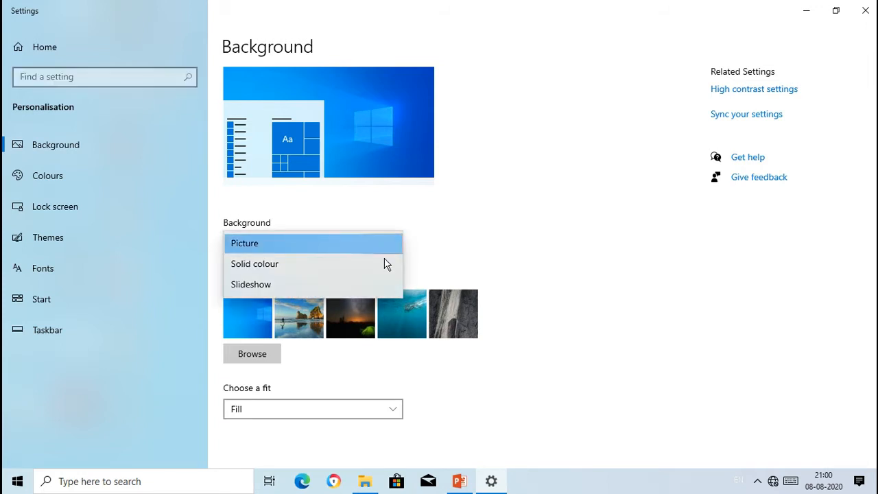
mouse_move(375, 280)
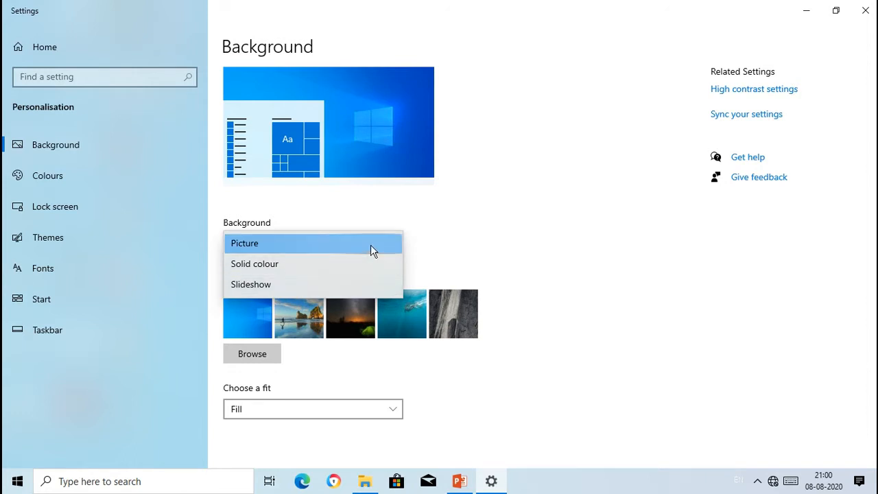
left_click(245, 243)
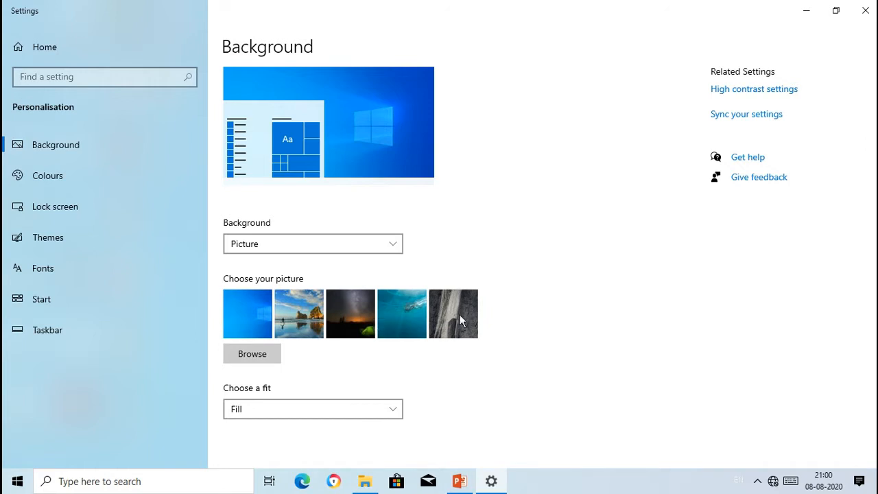
mouse_move(305, 317)
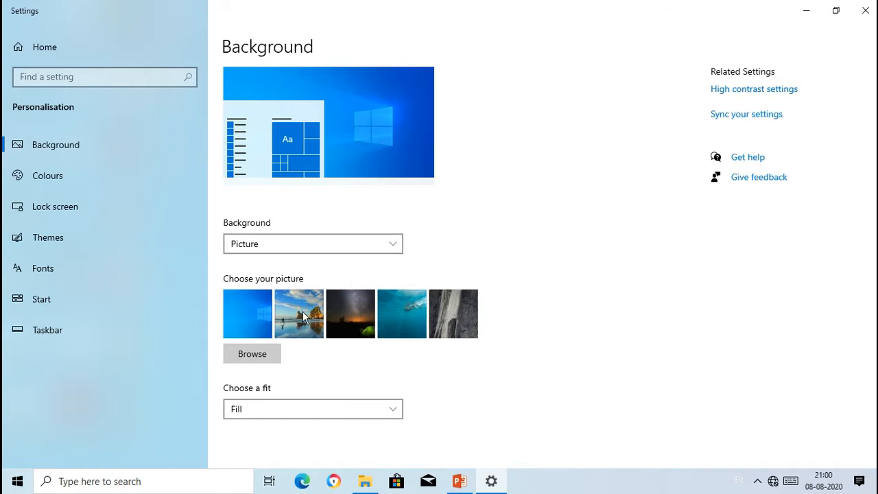
left_click(299, 313)
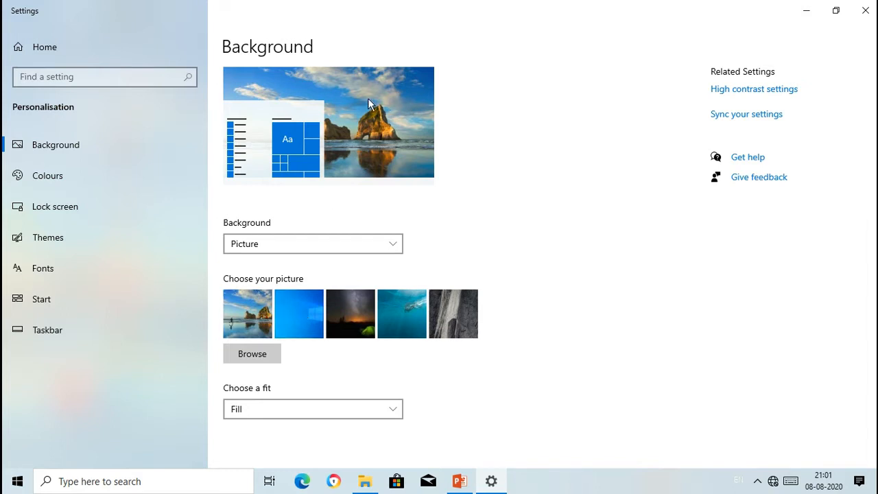
left_click(299, 314)
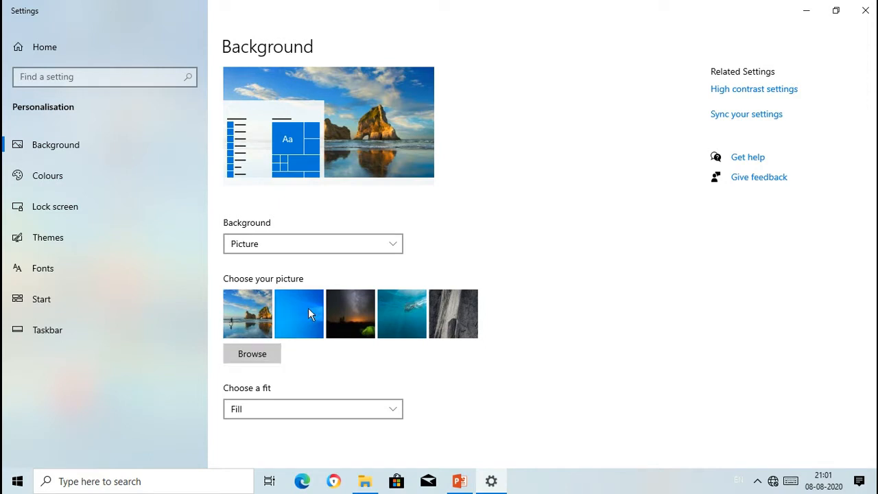
mouse_move(446, 324)
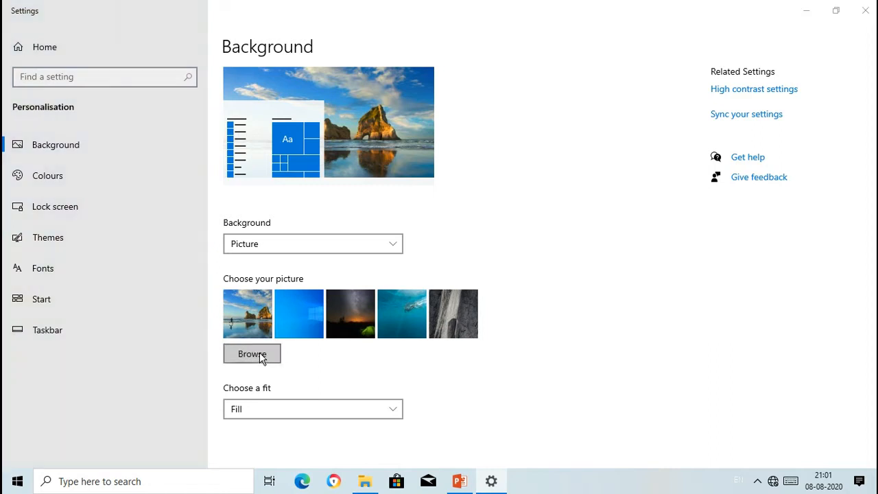
left_click(251, 353)
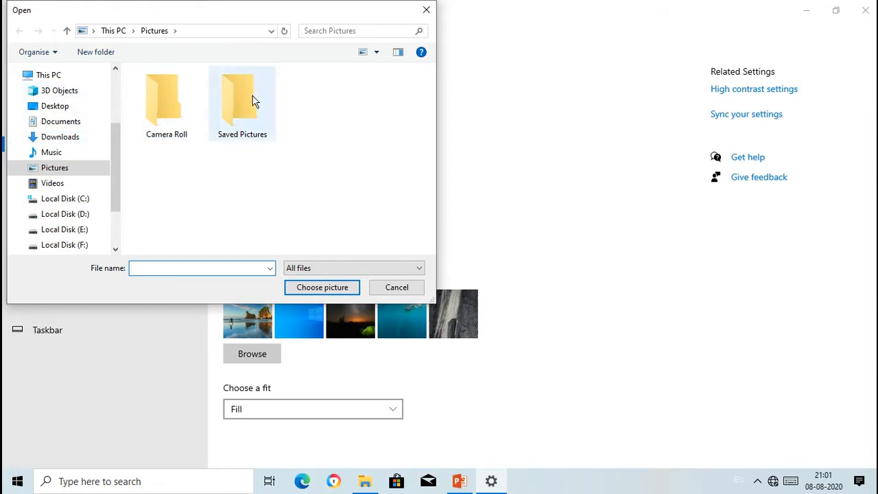
double_click(242, 99)
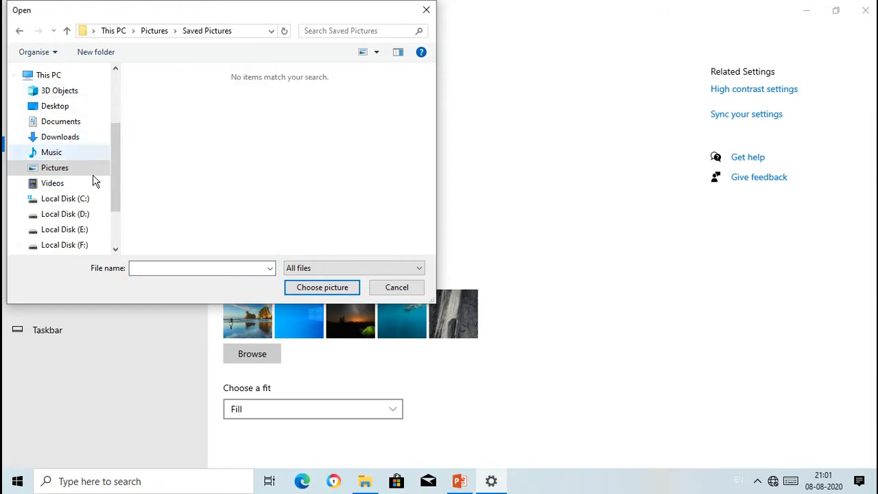
left_click(60, 121)
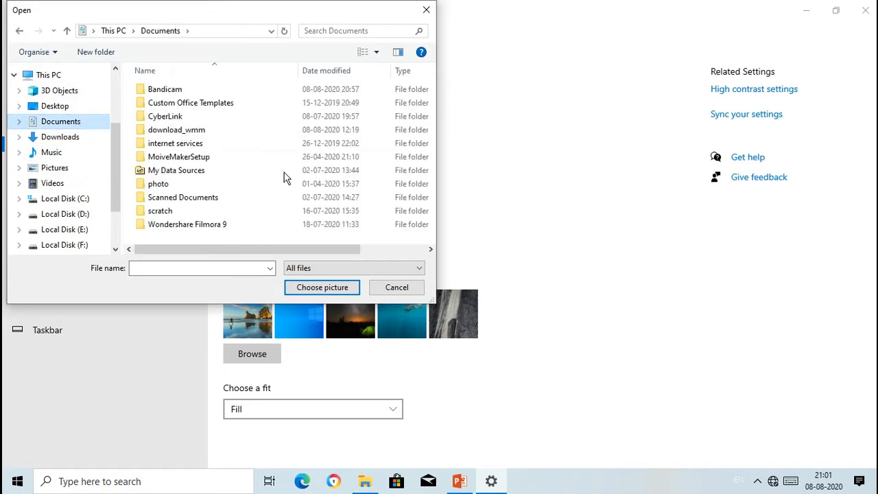
left_click(396, 287)
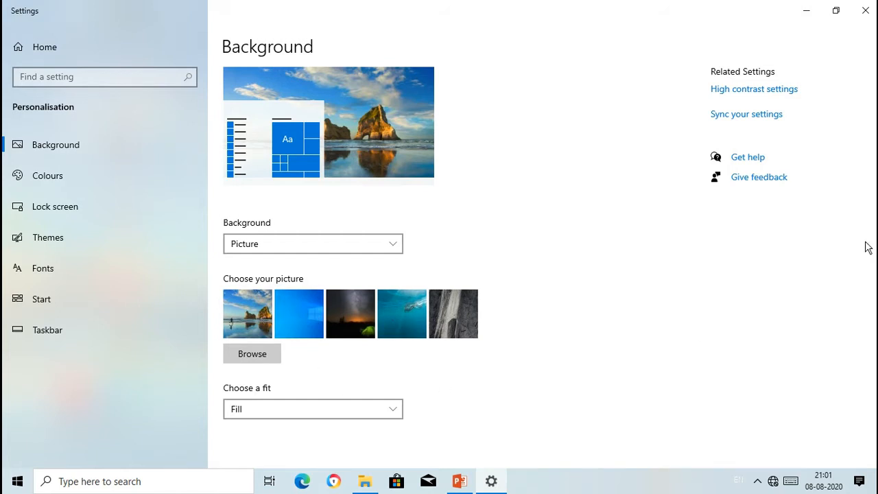
scroll("down", 3)
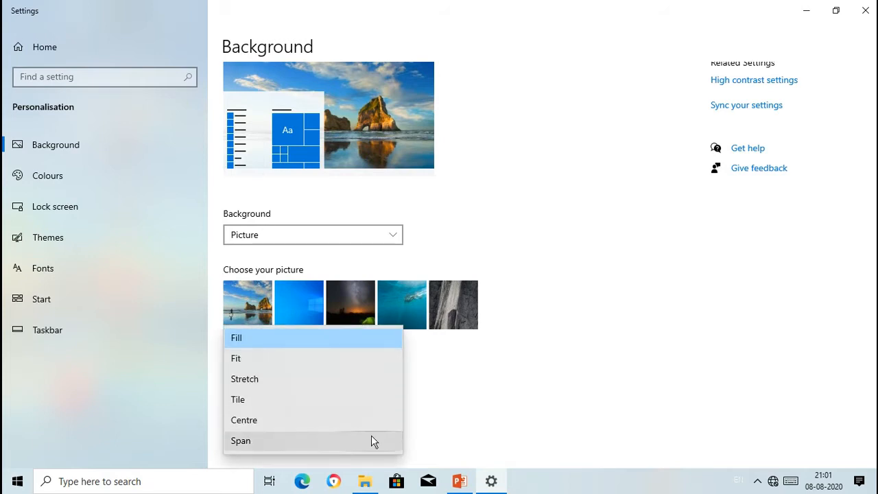
mouse_move(369, 358)
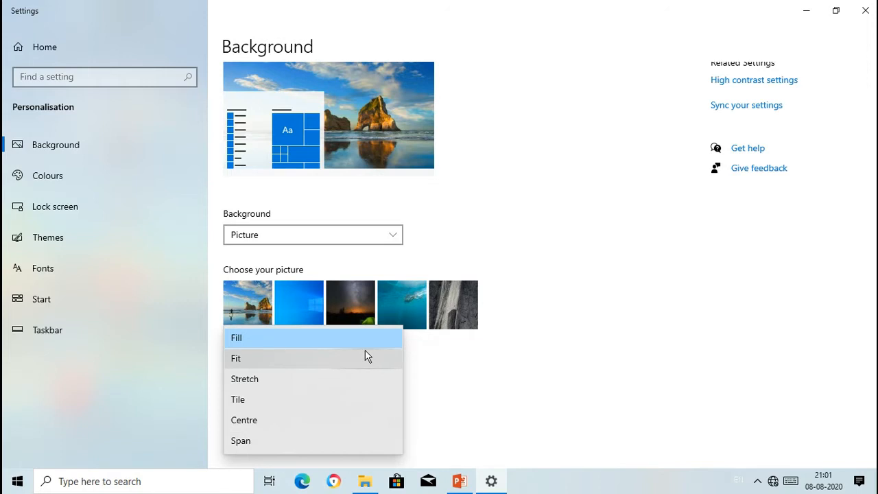
mouse_move(364, 338)
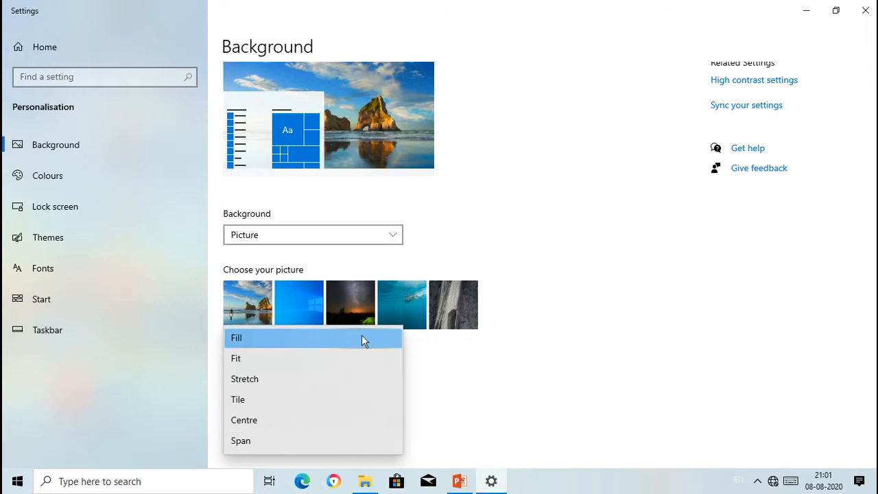
left_click(237, 338)
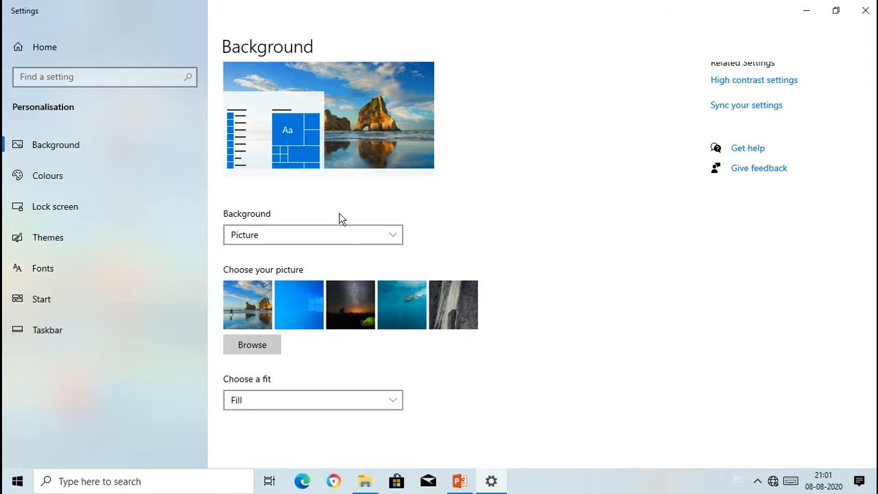
mouse_move(260, 132)
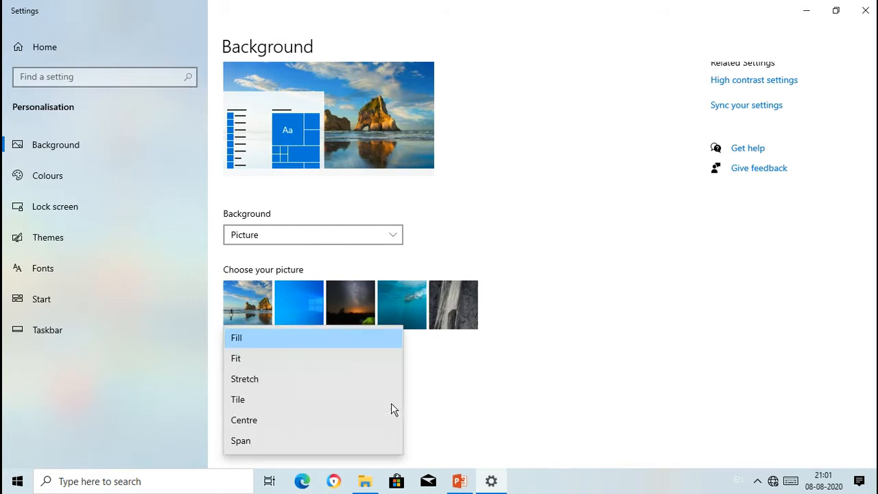
mouse_move(343, 361)
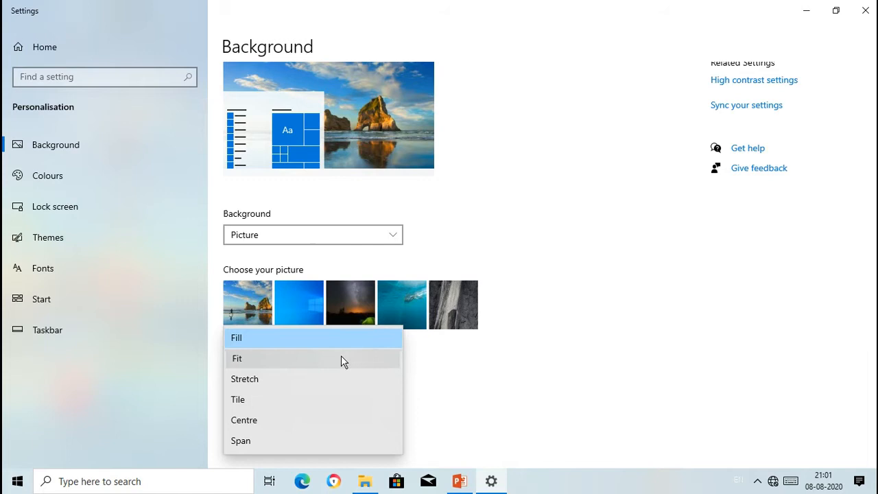
left_click(237, 358)
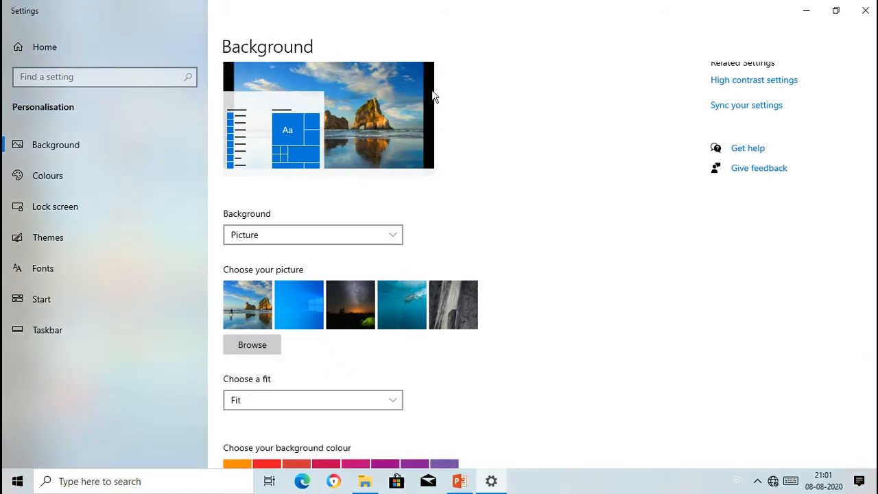
mouse_move(422, 79)
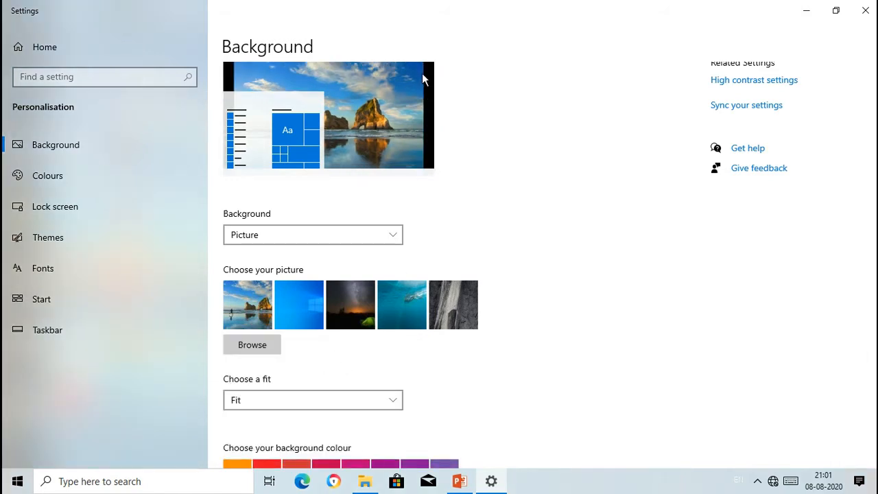
mouse_move(426, 108)
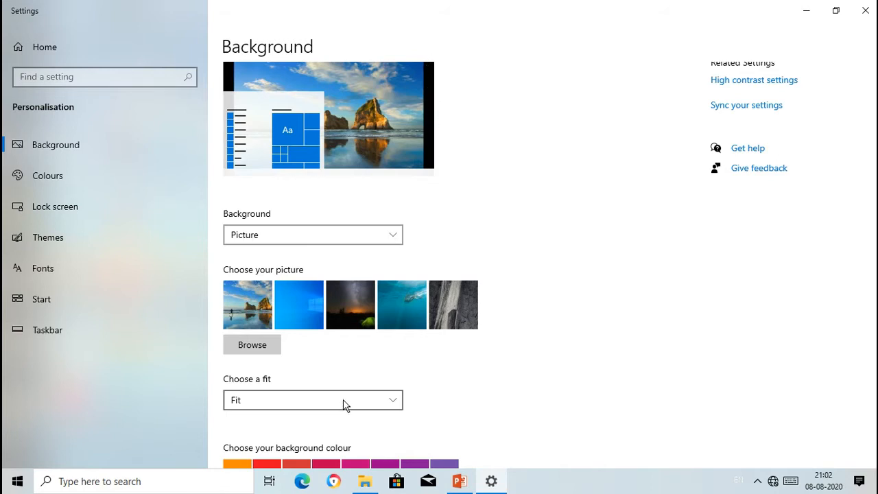
left_click(312, 400)
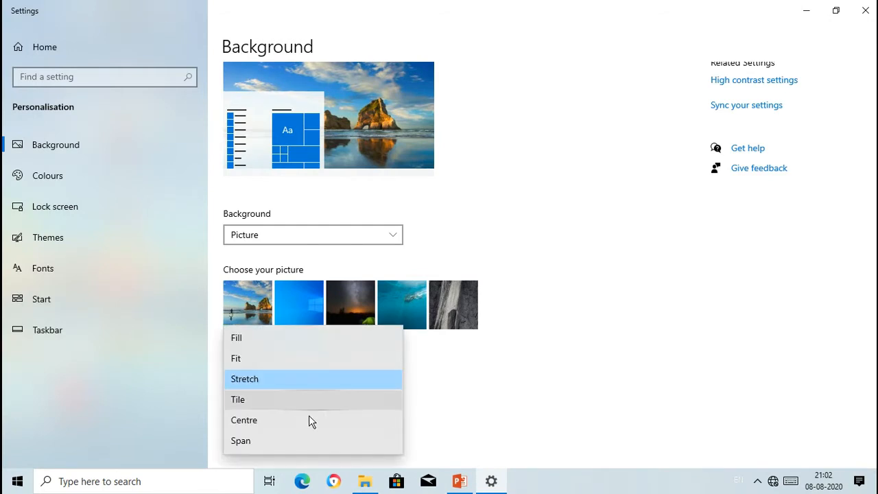
left_click(237, 400)
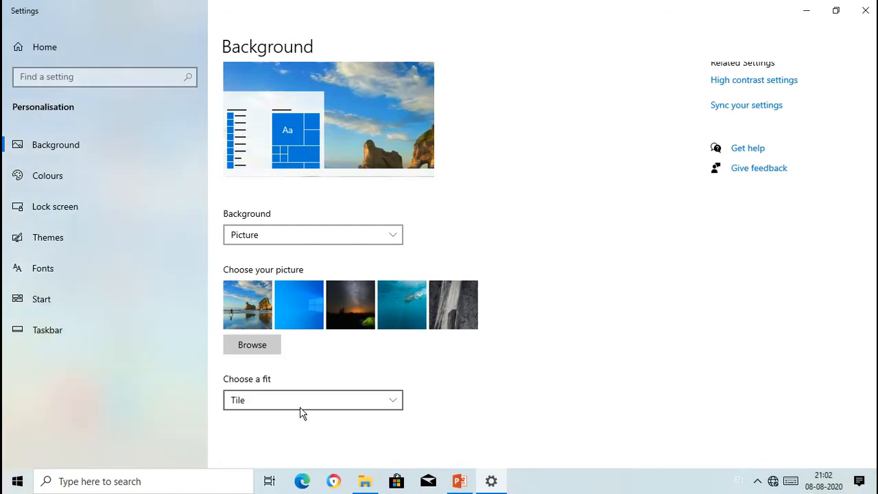
left_click(312, 400)
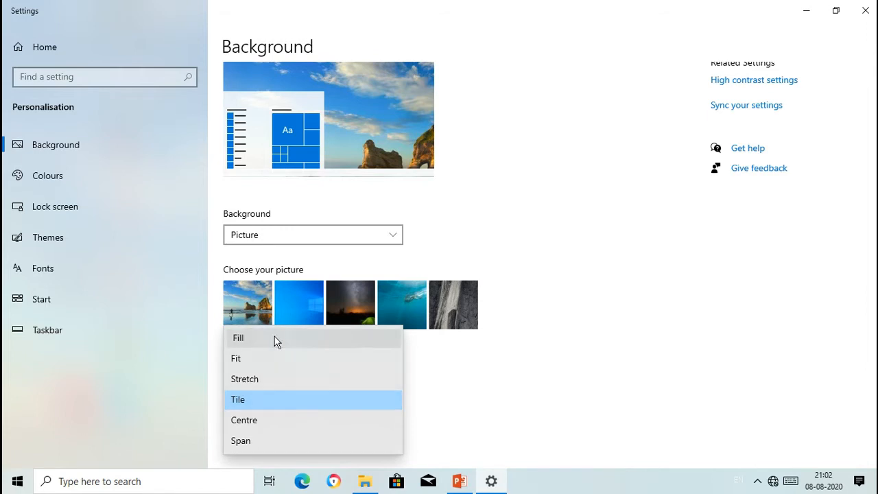
left_click(239, 338)
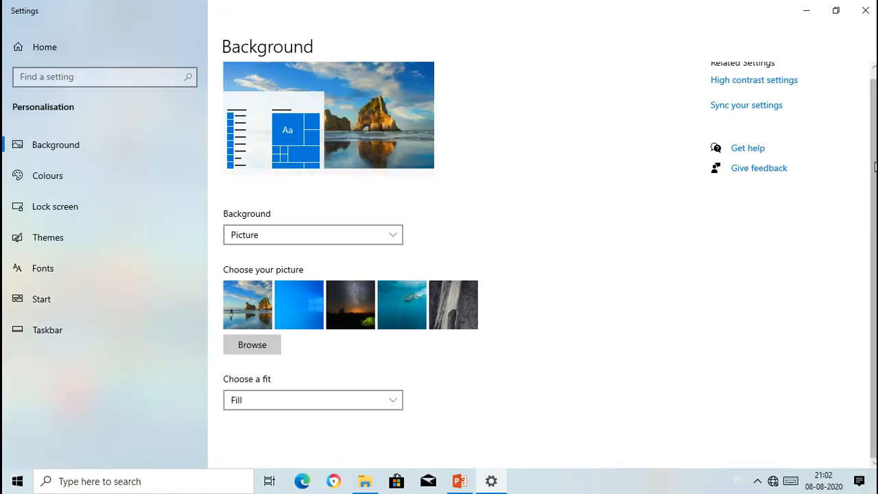
mouse_move(866, 11)
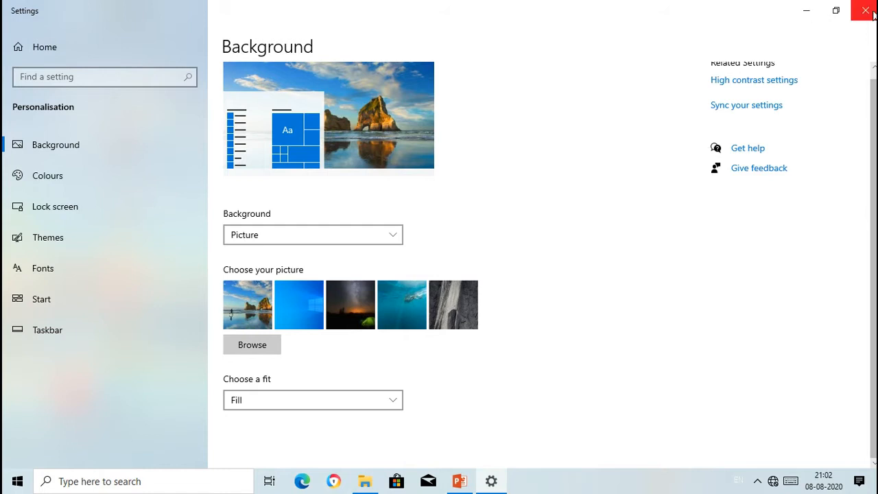
mouse_move(866, 11)
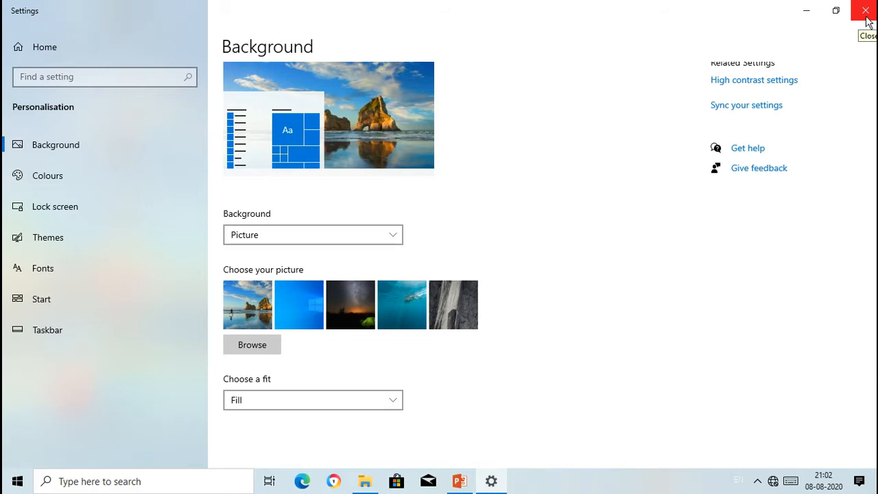
Step: Close the Settings window to show the desktop with the beach wallpaper
left_click(865, 10)
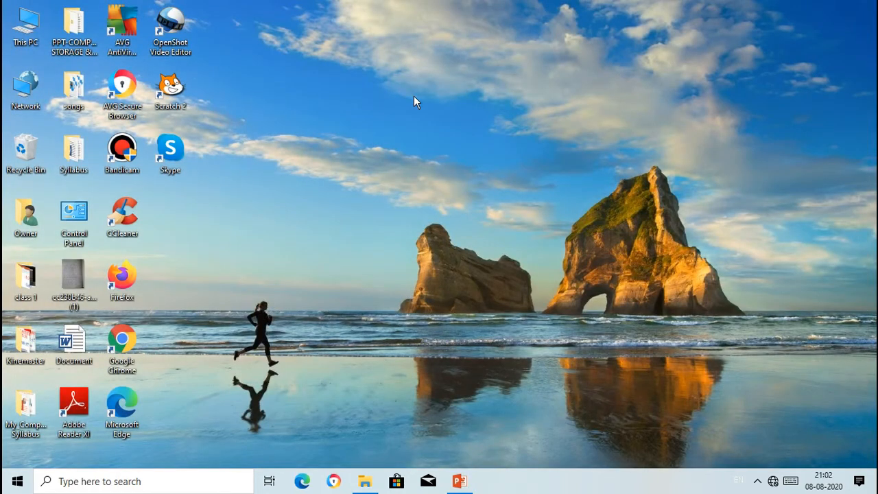
mouse_move(317, 209)
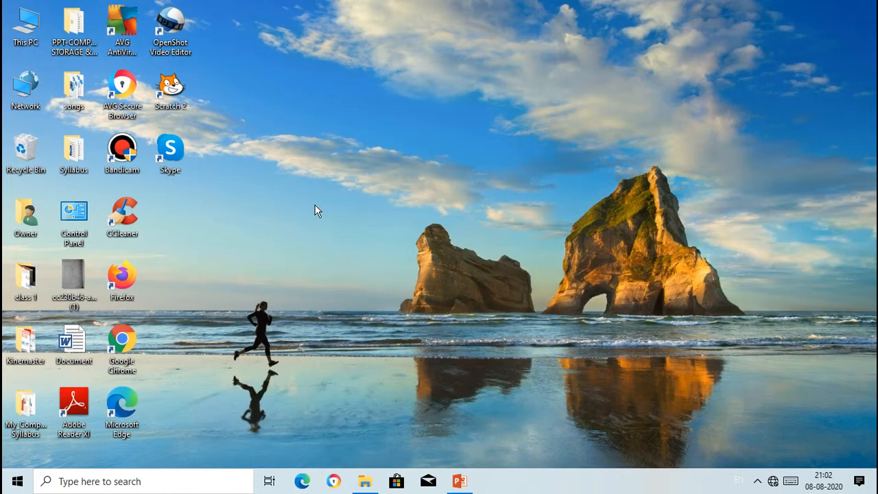
mouse_move(346, 208)
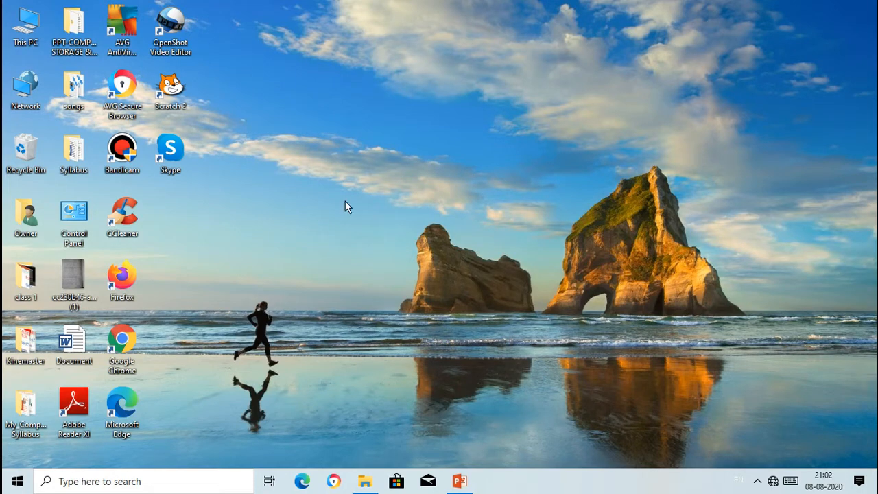
Step: Reopen Personalisation from the desktop and set the blue Windows picture as background
right_click(343, 202)
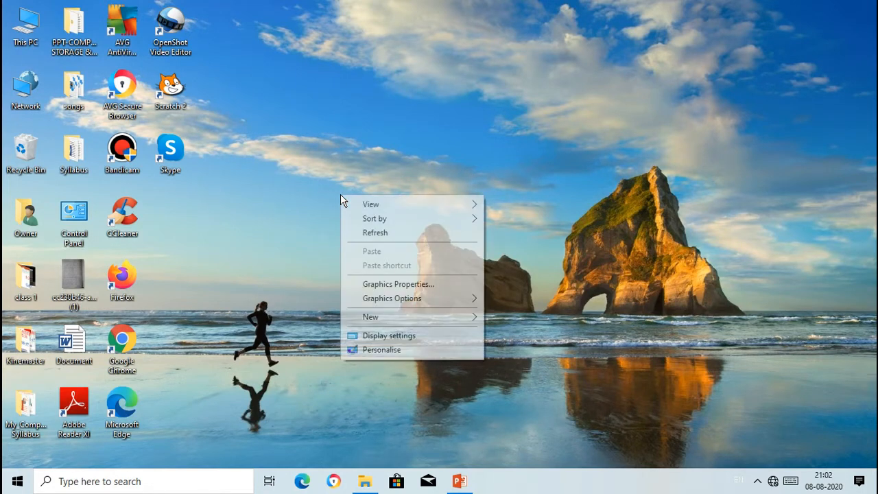
left_click(381, 349)
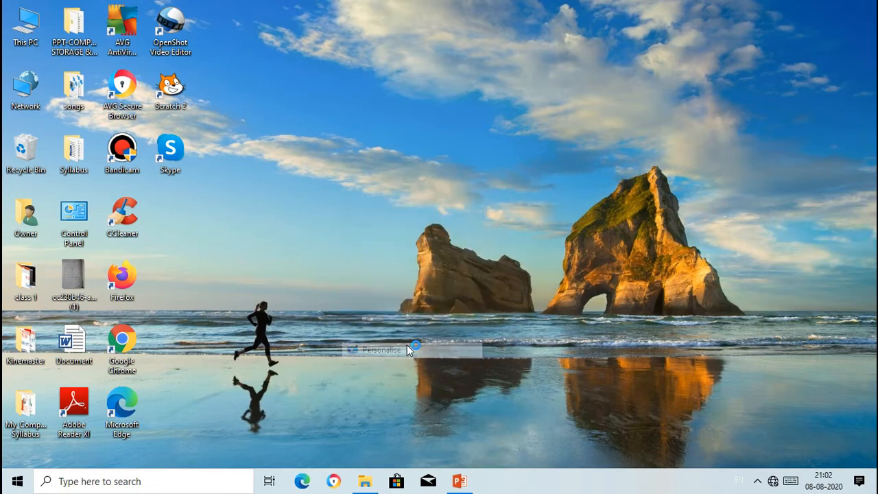
left_click(381, 350)
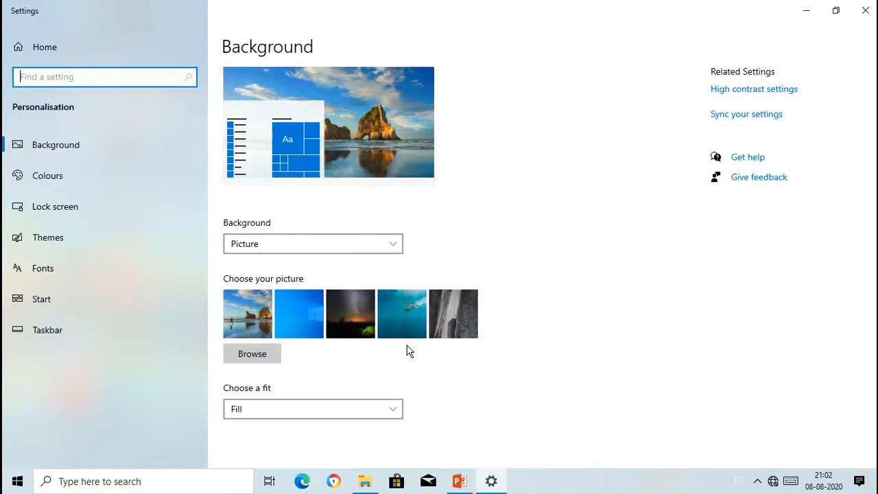
left_click(299, 313)
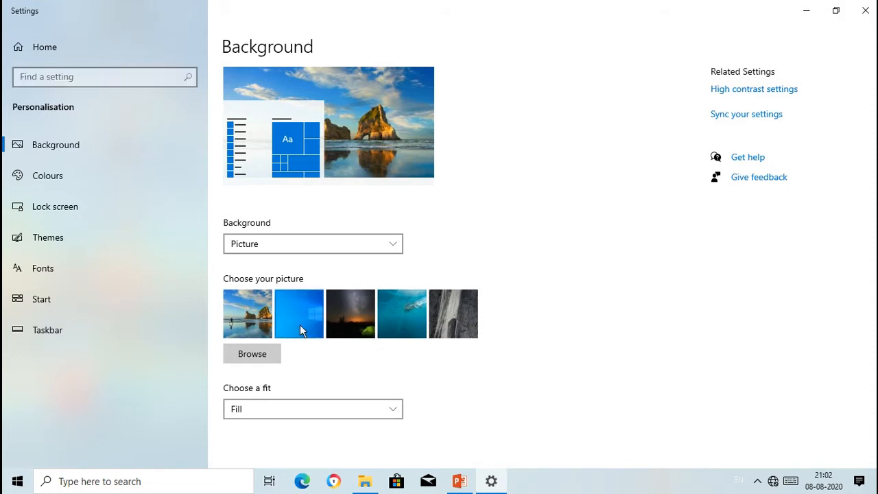
left_click(247, 313)
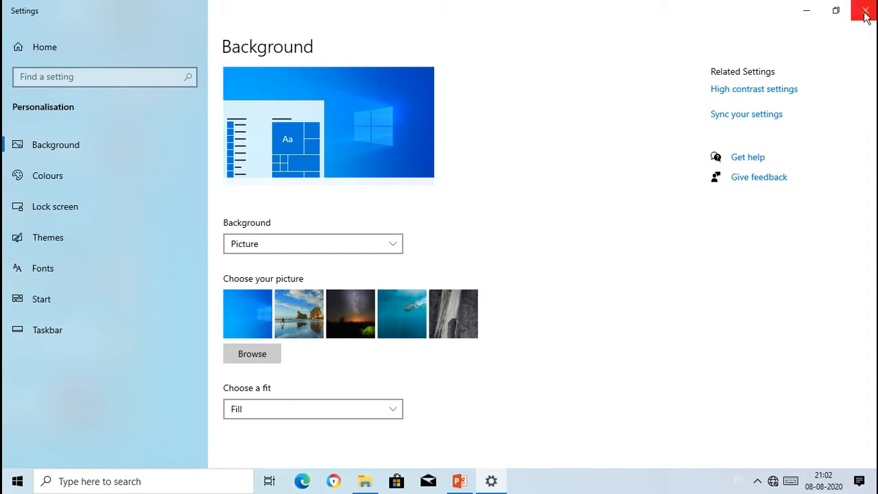
Step: Close Settings to show the restored blue desktop and move on to the screen saver slide
left_click(864, 11)
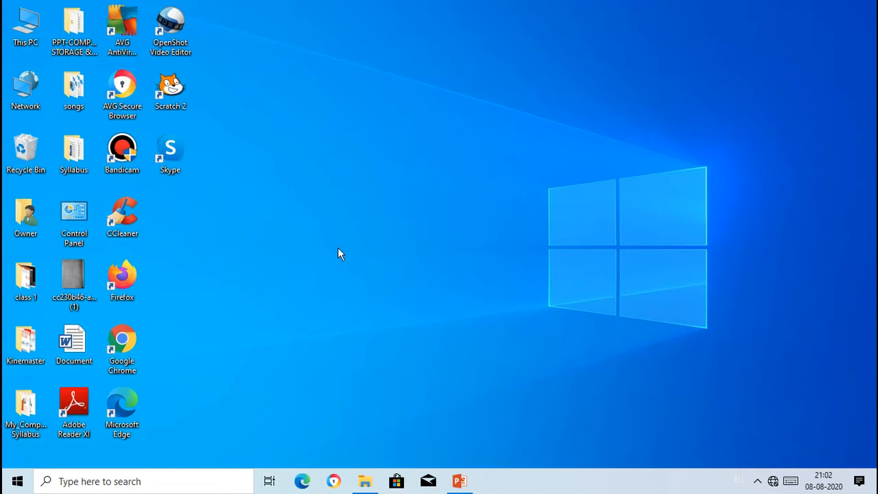
mouse_move(413, 190)
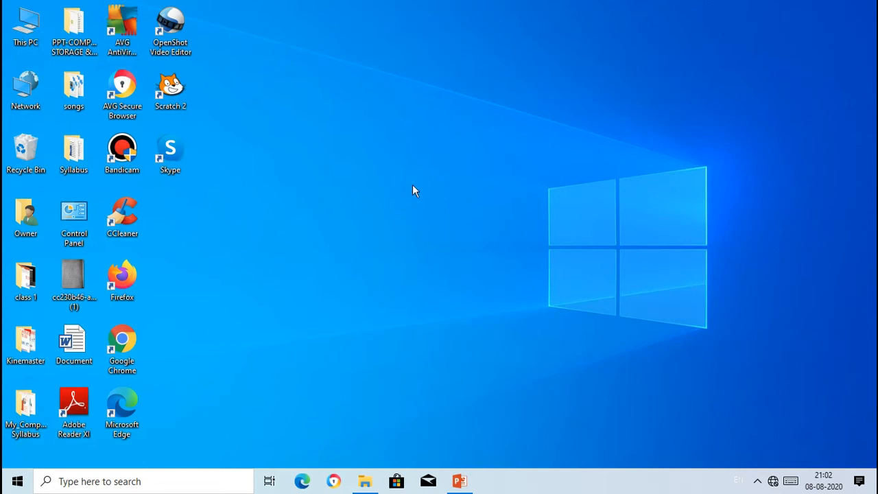
mouse_move(376, 197)
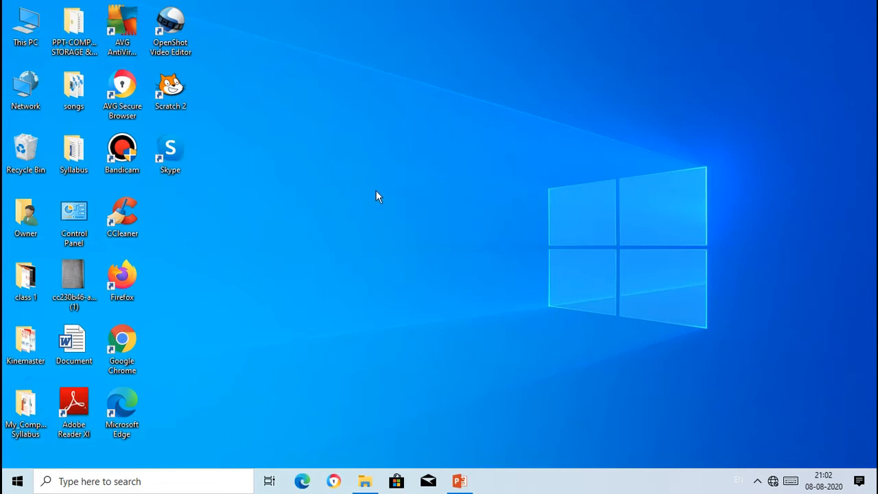
mouse_move(414, 149)
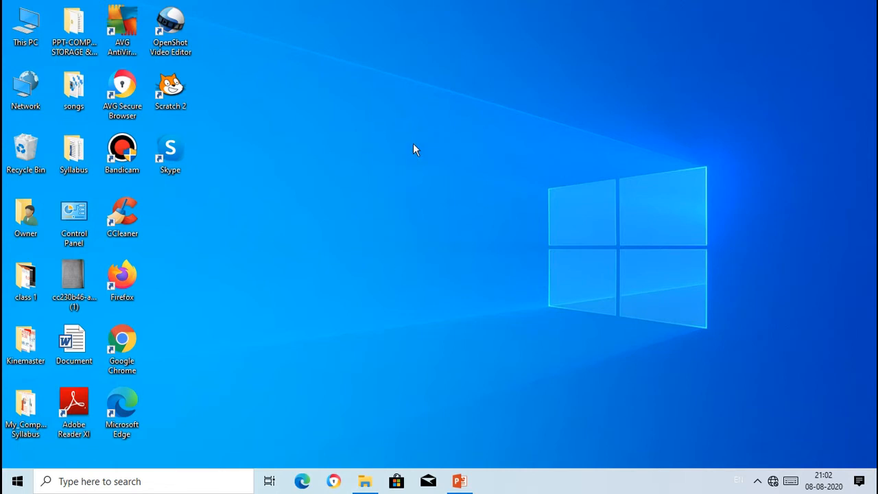
left_click(459, 480)
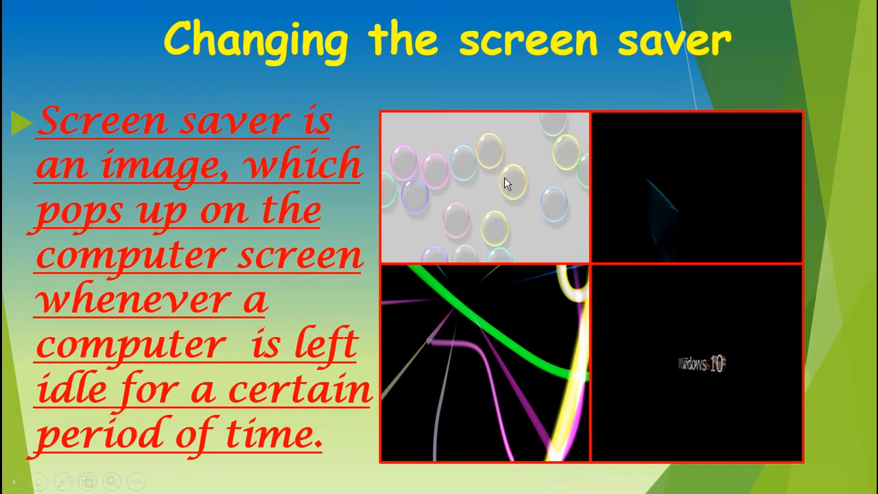
mouse_move(640, 203)
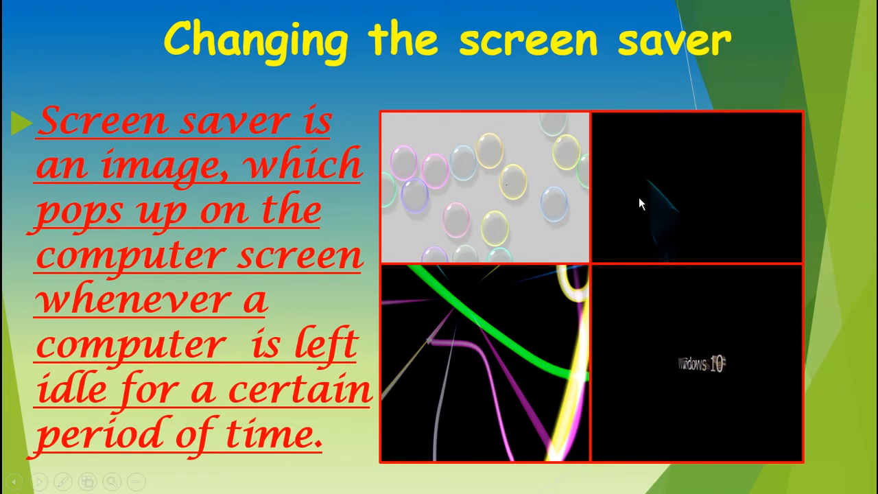
mouse_move(658, 290)
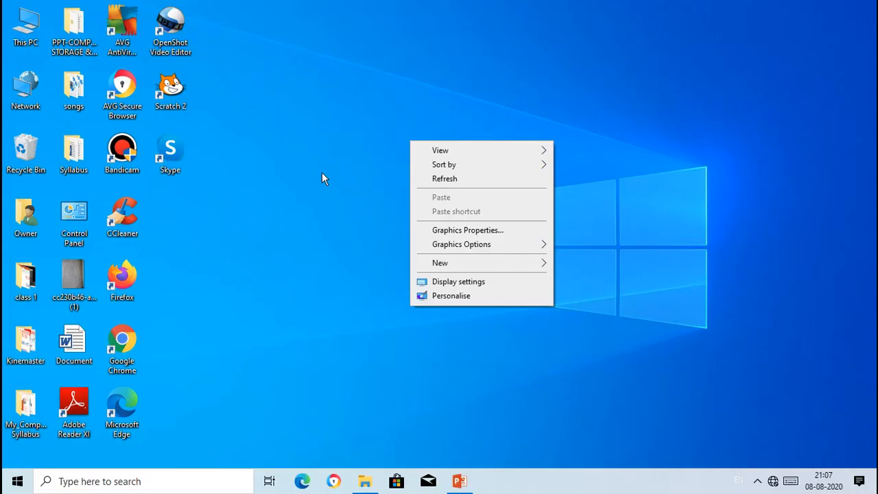
Step: Reopen the Personalisation settings from the desktop's right-click menu
left_click(325, 179)
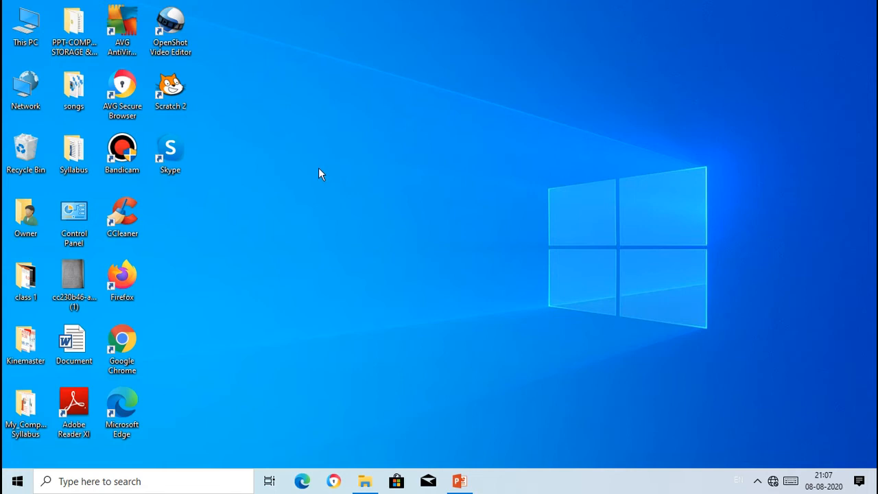
right_click(320, 173)
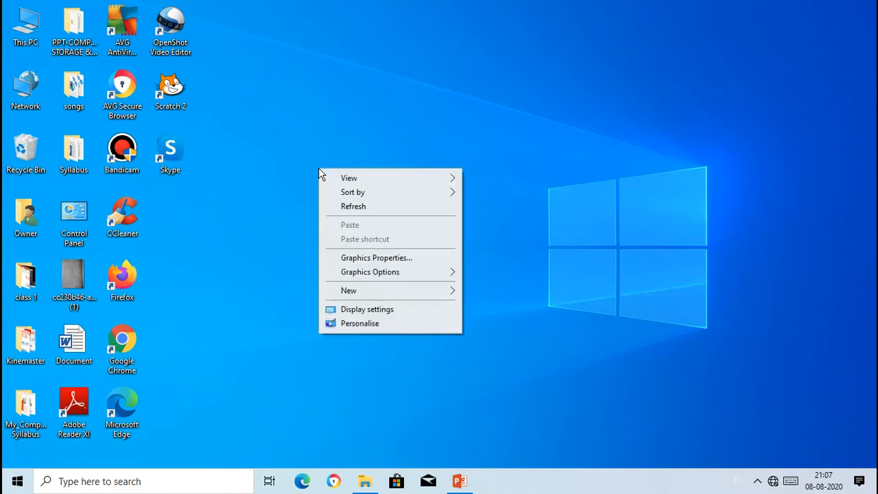
mouse_move(386, 339)
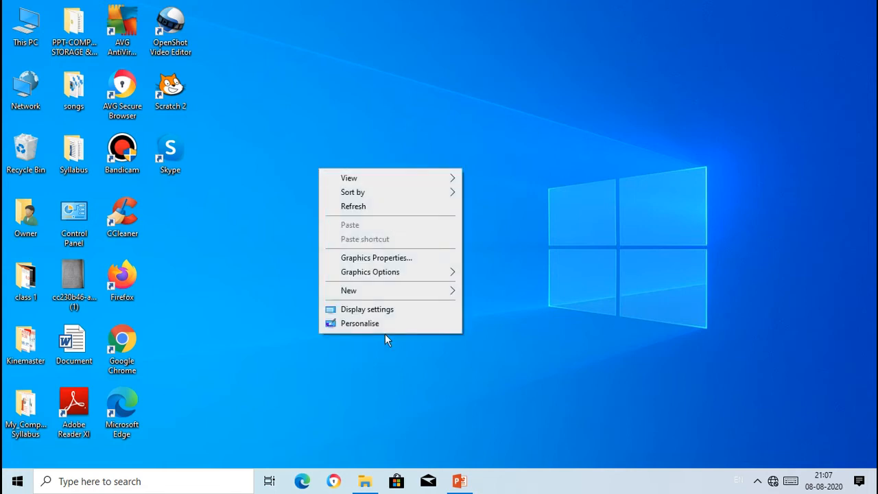
left_click(367, 309)
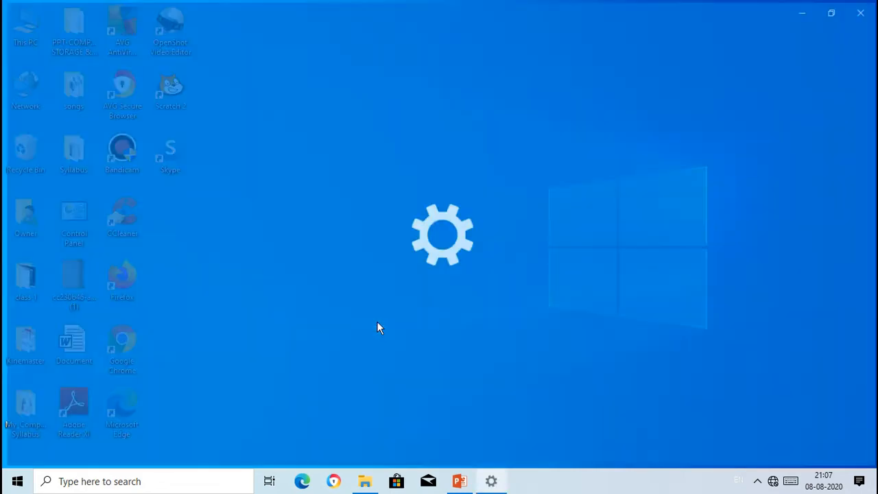
left_click(492, 481)
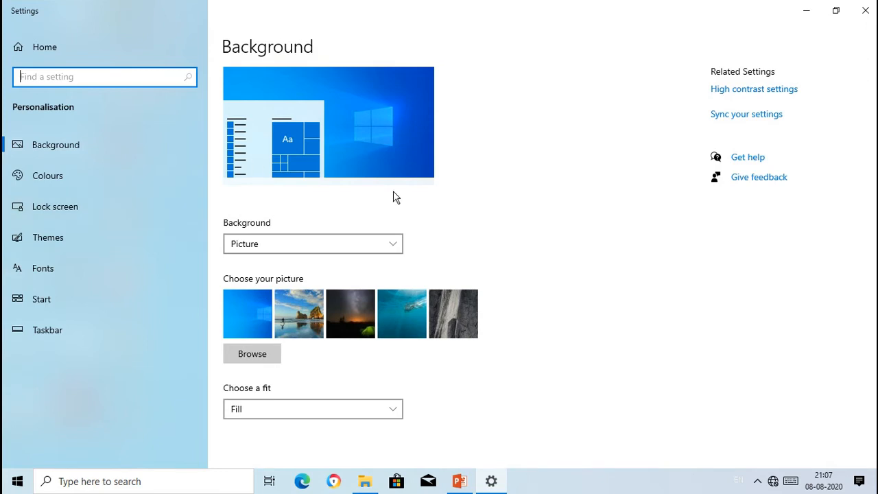
mouse_move(109, 136)
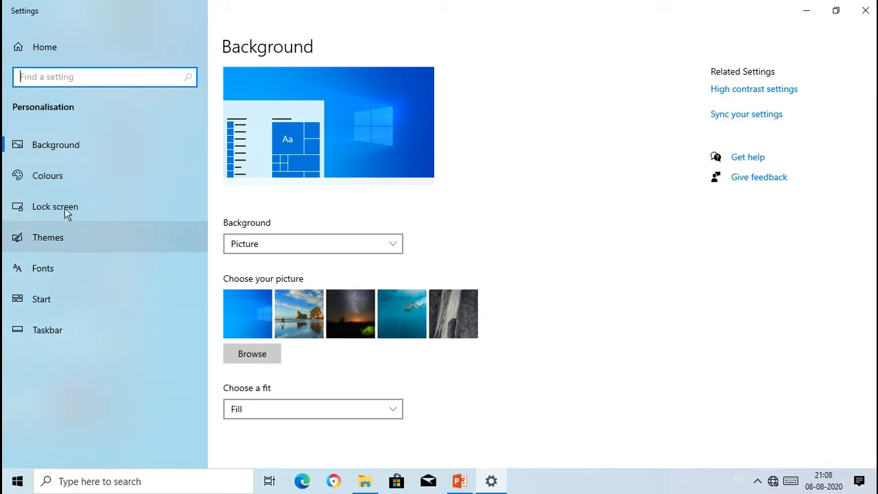
Step: Show the Lock screen page scrolled down to the Screen saver settings link
left_click(55, 206)
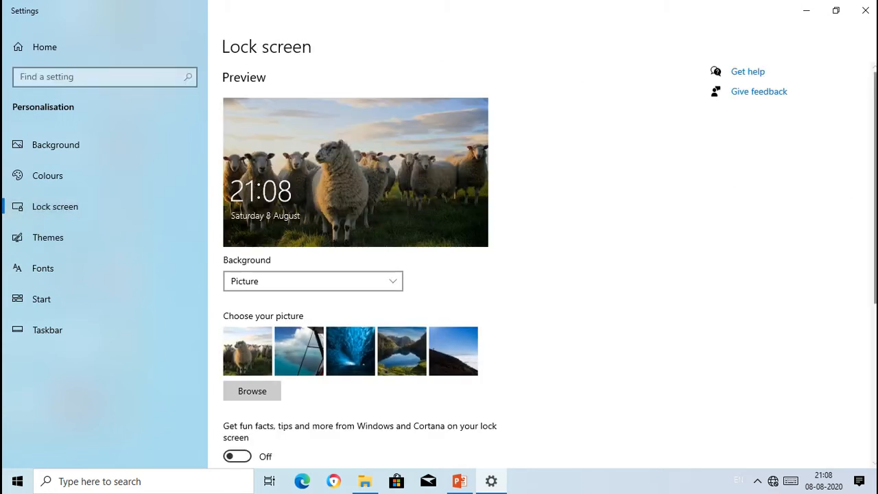
scroll("down", 3)
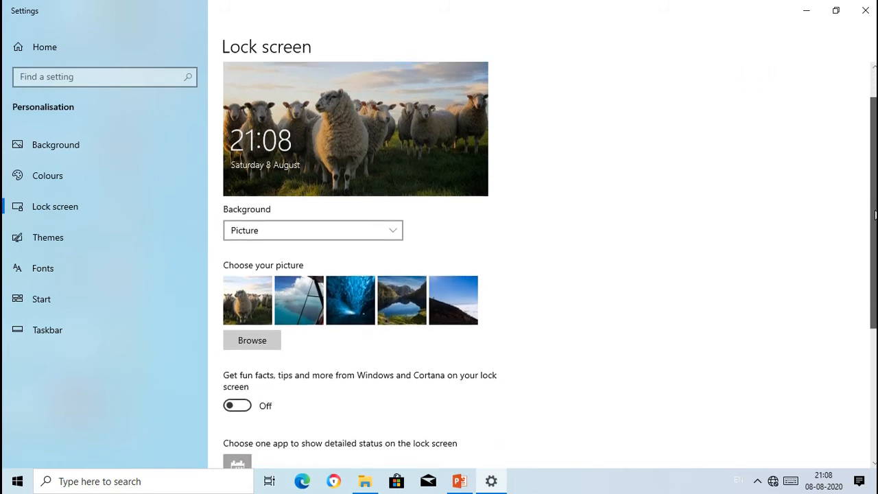
scroll("down", 3)
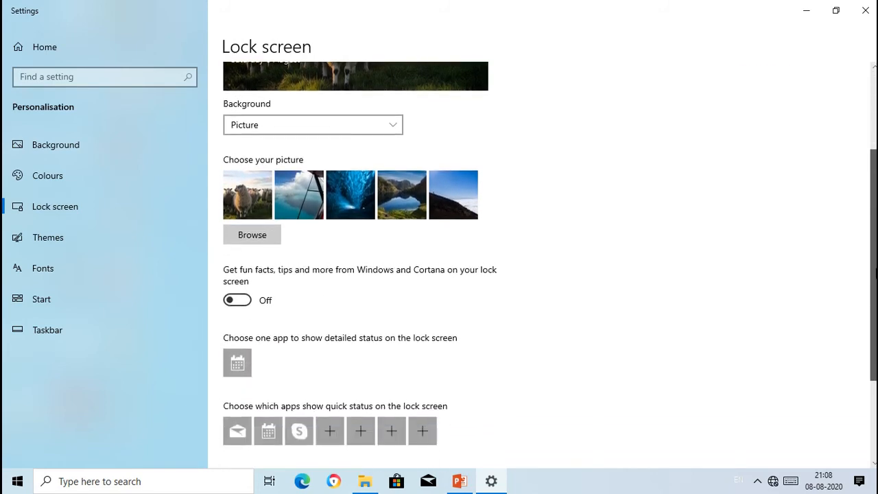
scroll("down", 3)
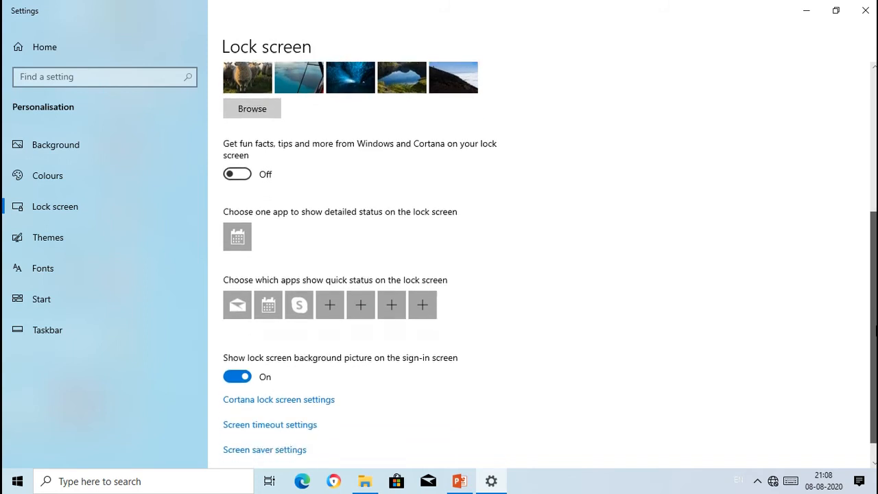
scroll("down", 3)
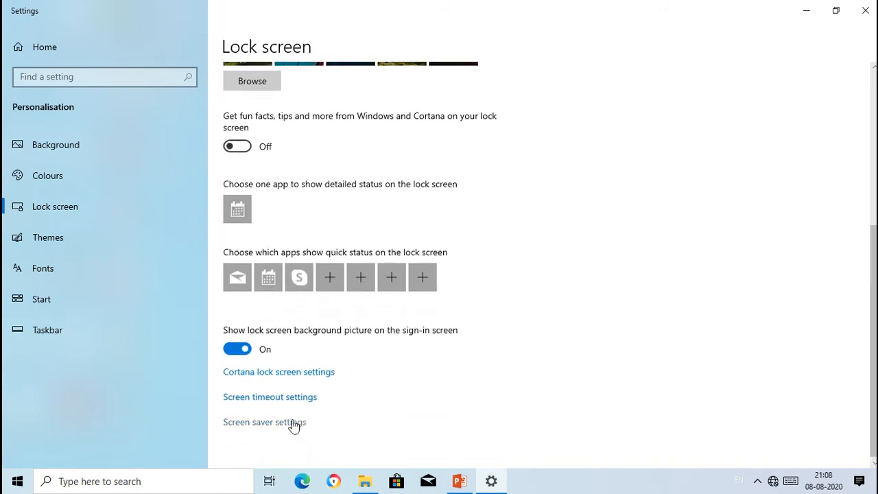
Step: In Screen Saver Settings choose 3D Text, preview it, and reopen the saver list
left_click(265, 422)
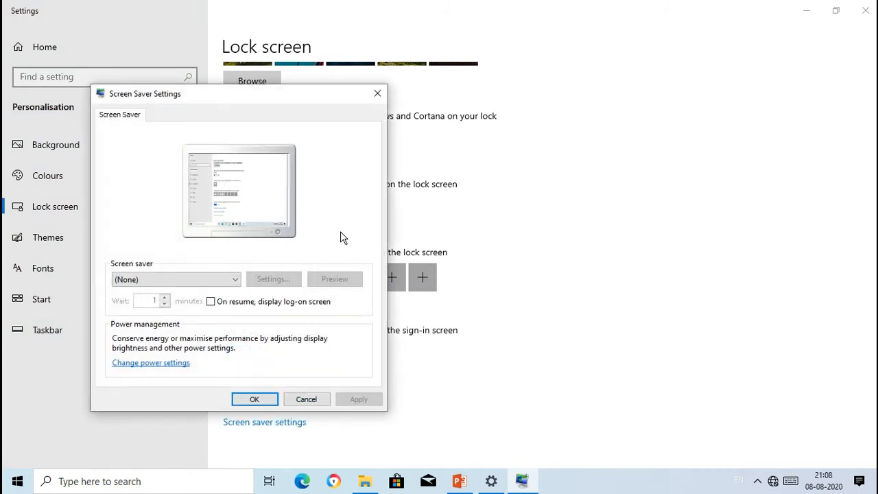
mouse_move(292, 219)
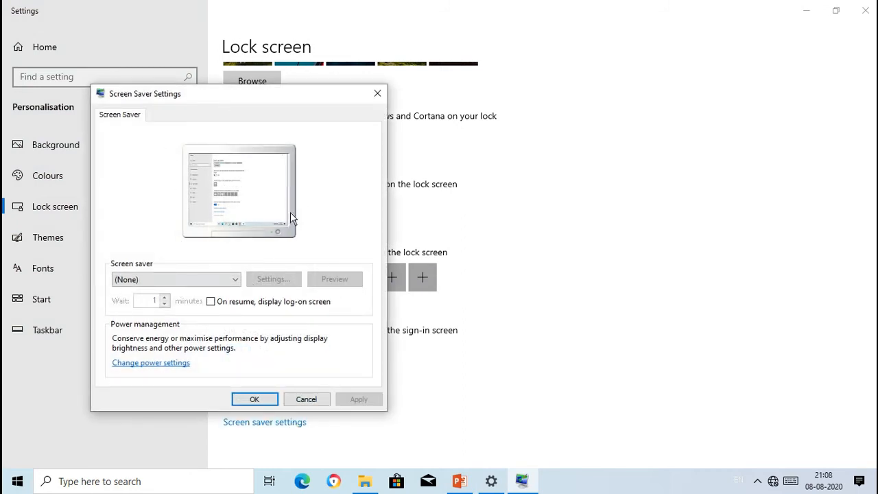
mouse_move(240, 291)
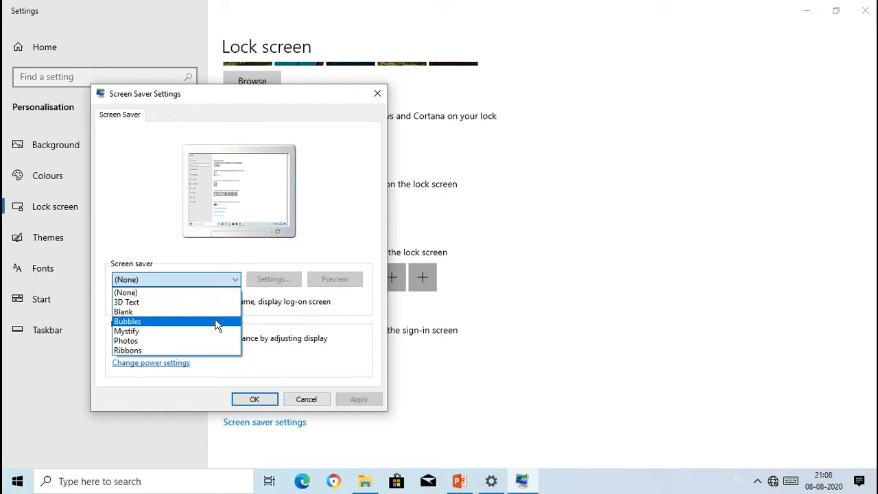
mouse_move(208, 319)
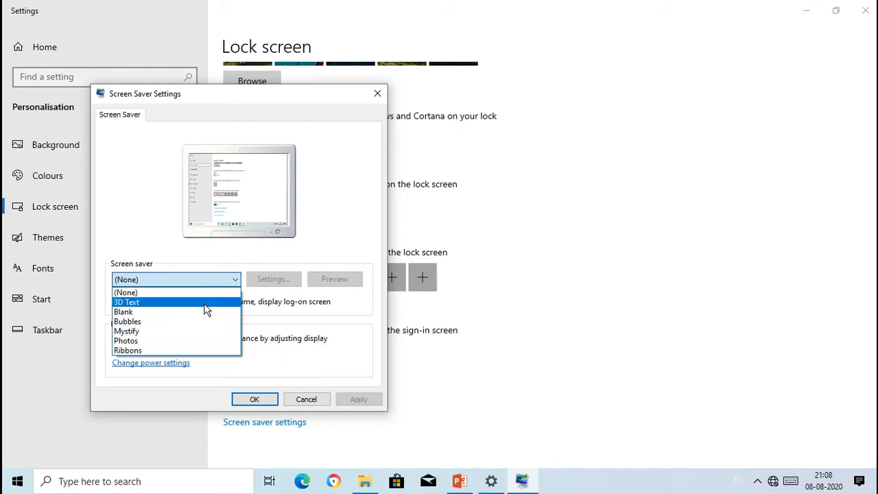
left_click(127, 302)
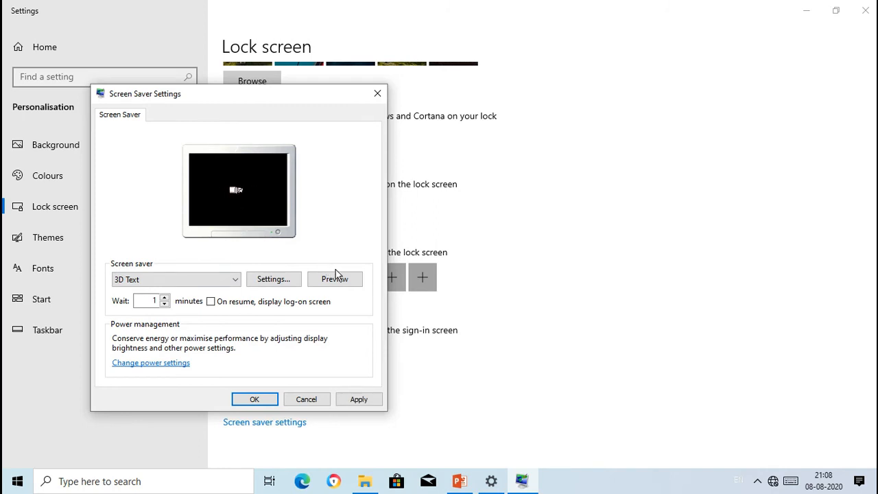
left_click(334, 278)
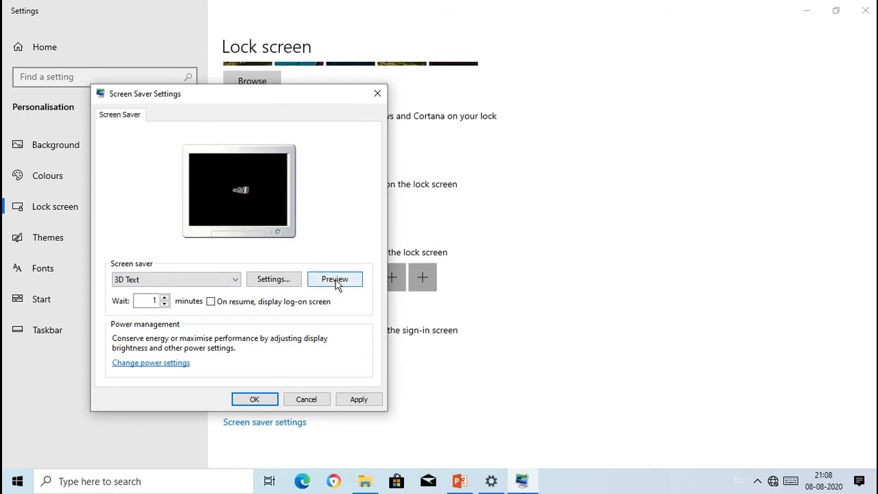
left_click(335, 279)
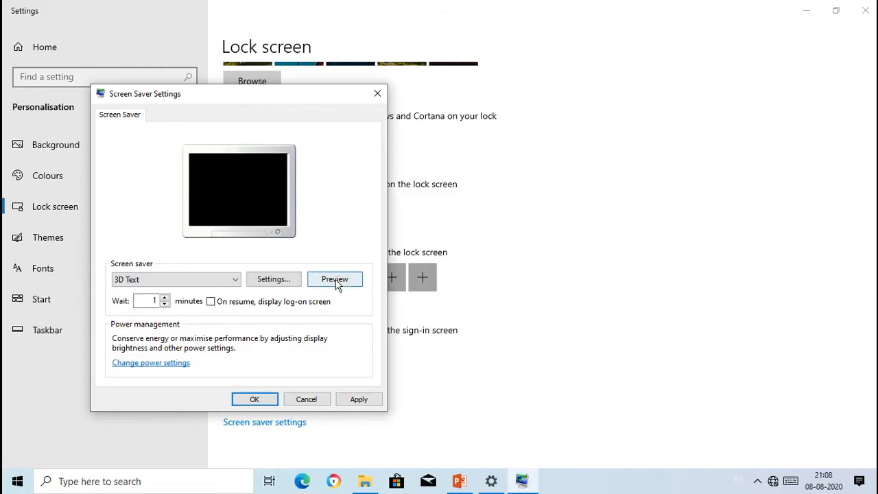
left_click(176, 279)
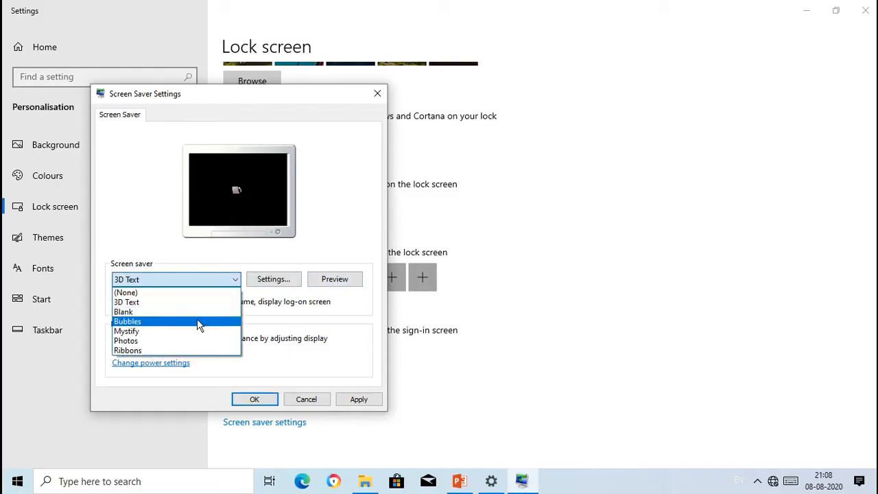
Step: Choose and preview the Bubbles screen saver, then switch the choice to Mystify
left_click(127, 321)
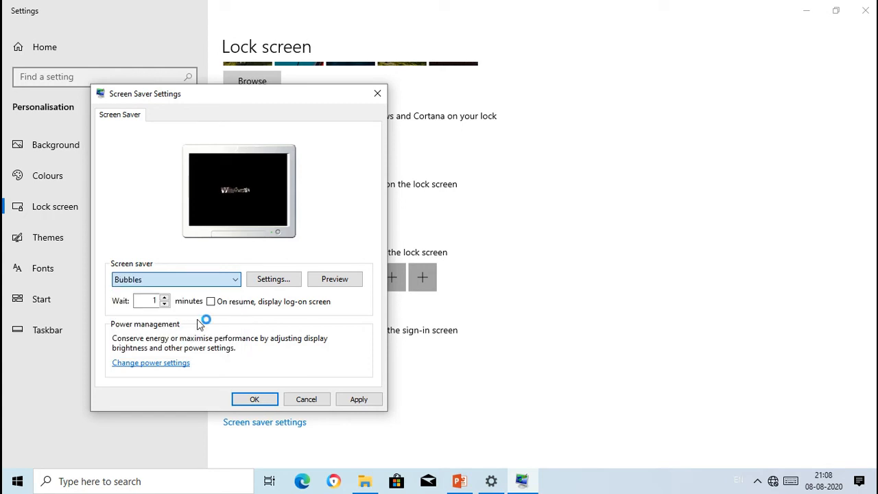
left_click(335, 279)
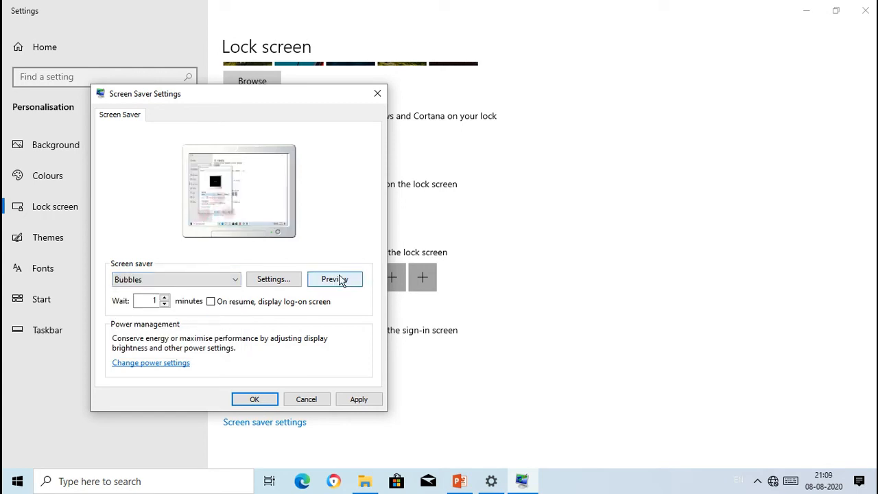
left_click(335, 280)
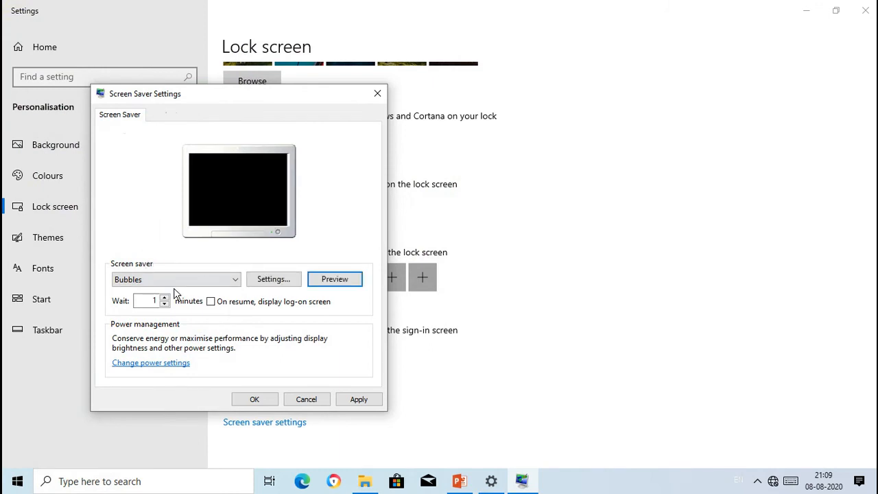
left_click(176, 280)
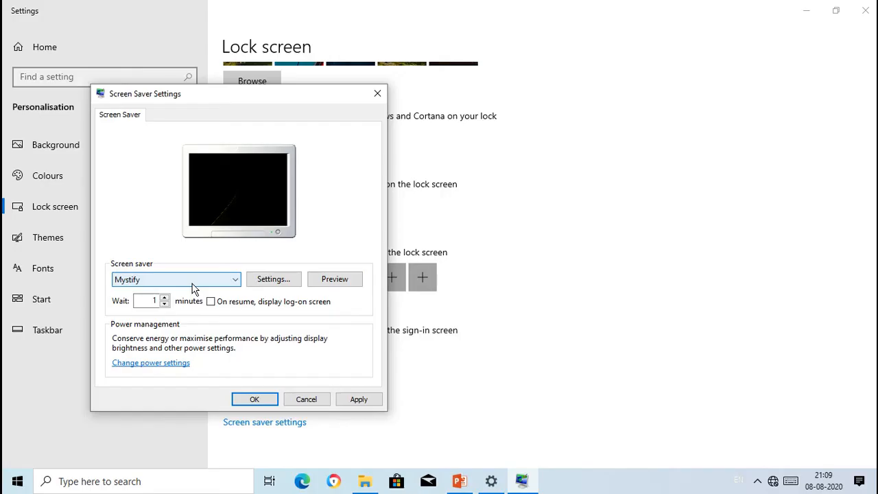
Step: Try Photos as the screen saver, then choose Ribbons instead
left_click(176, 279)
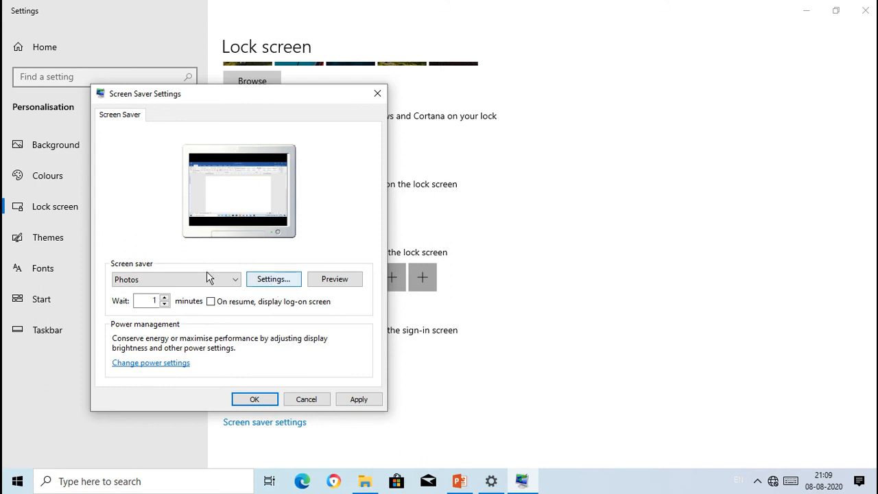
left_click(175, 279)
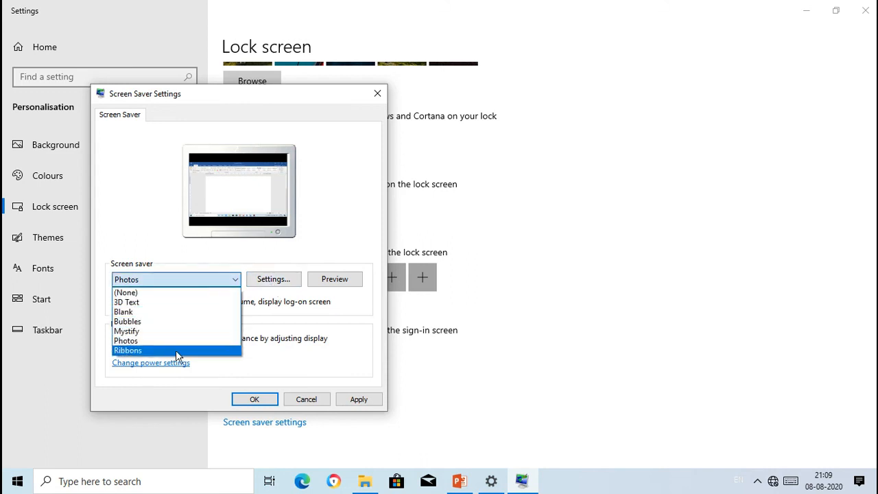
left_click(127, 350)
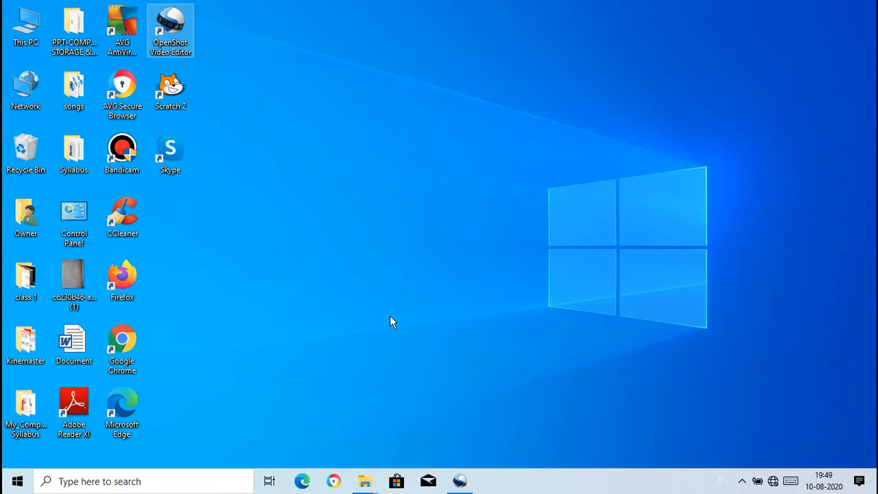
mouse_move(7, 469)
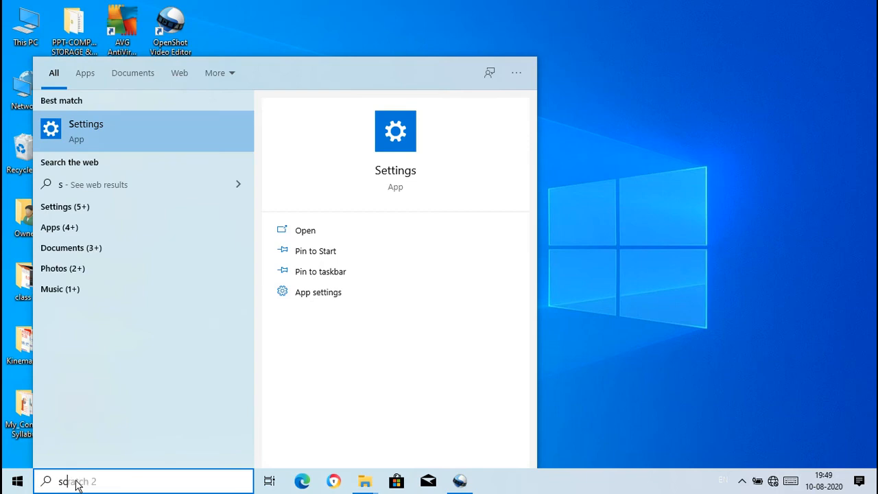
Step: Search Start for "screen saver" and reopen the Screen Saver Settings dialog
type("screen saver")
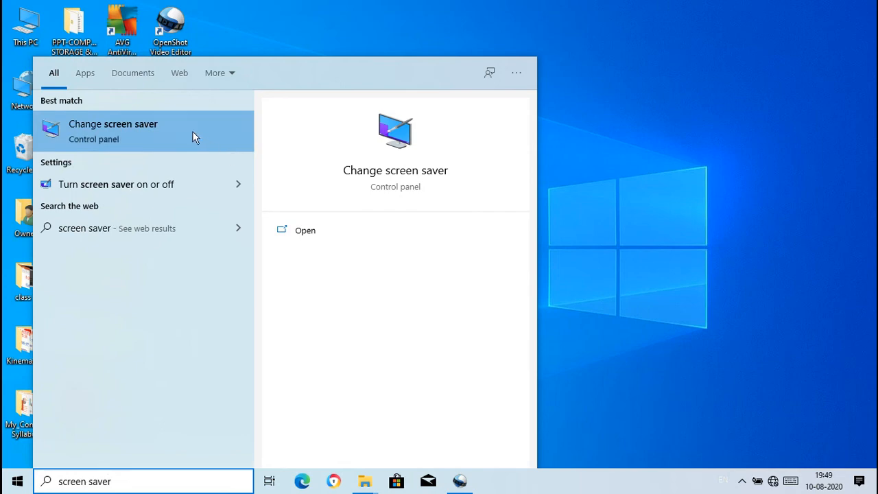
left_click(113, 130)
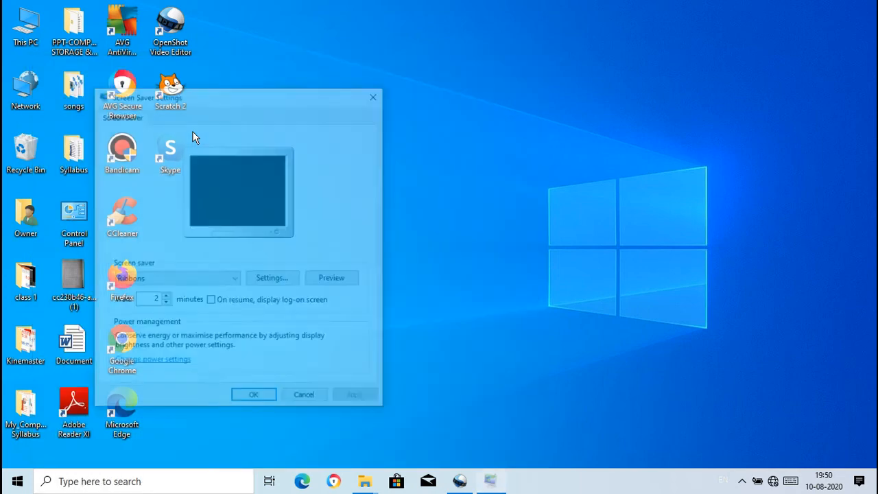